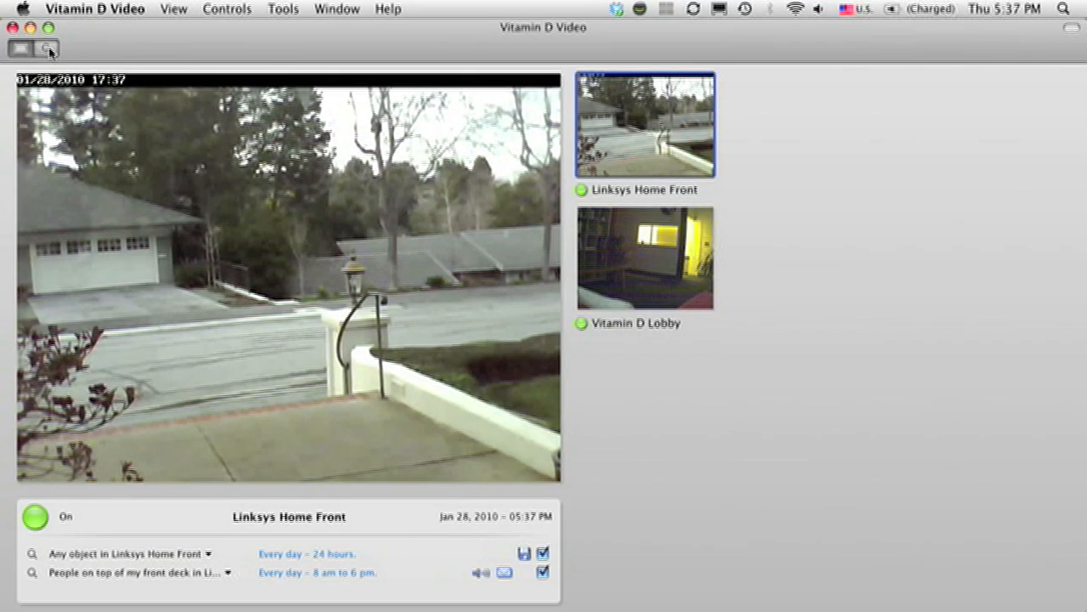
Step: Switch from live view to the recorded-footage search for Back room People results
click(48, 47)
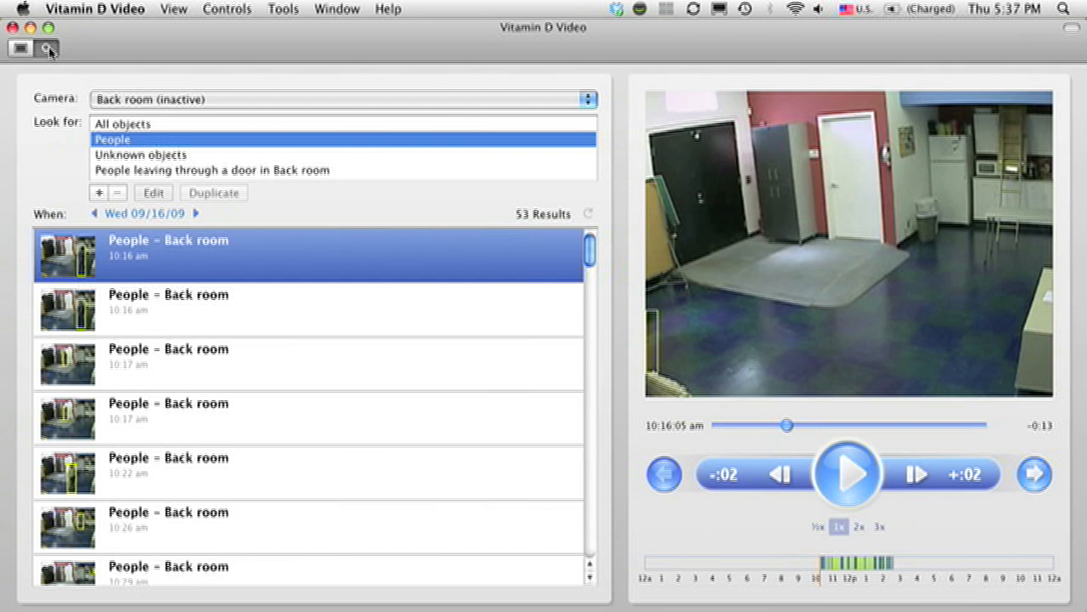
mouse_move(497, 255)
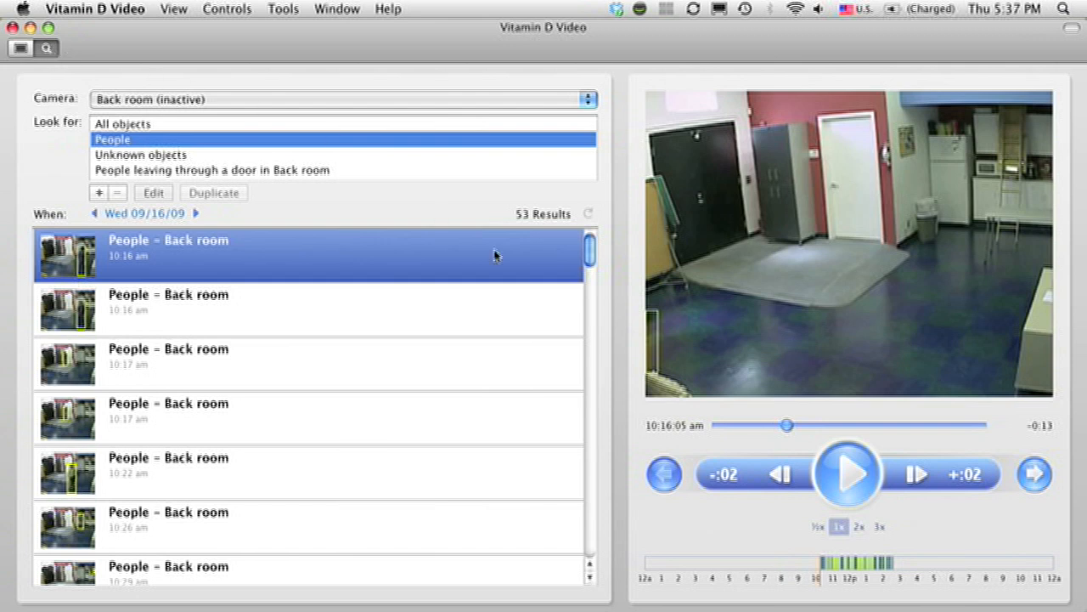
mouse_move(824, 586)
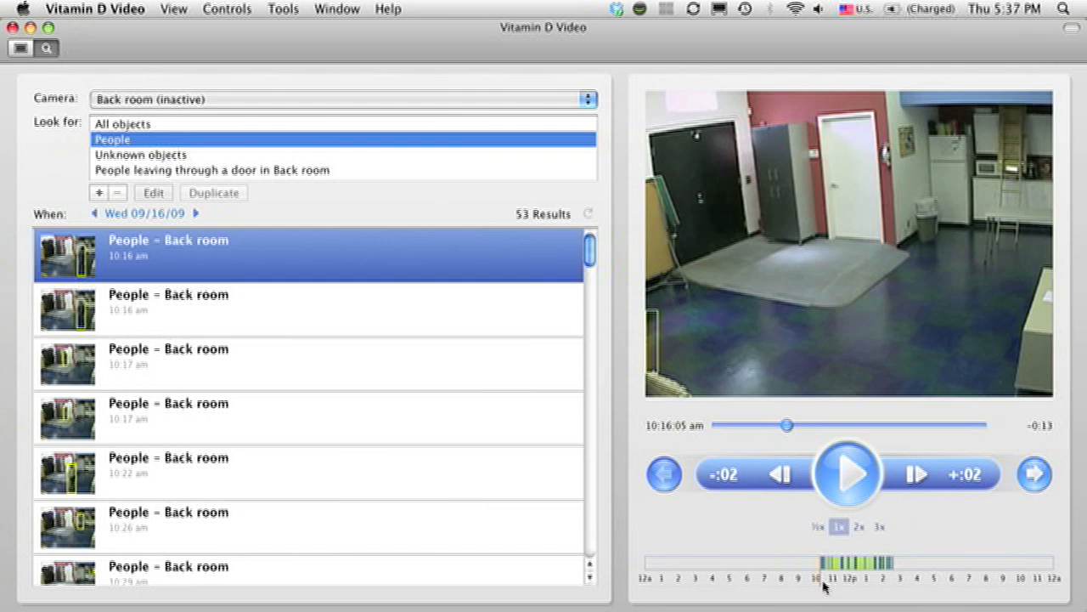
mouse_move(901, 590)
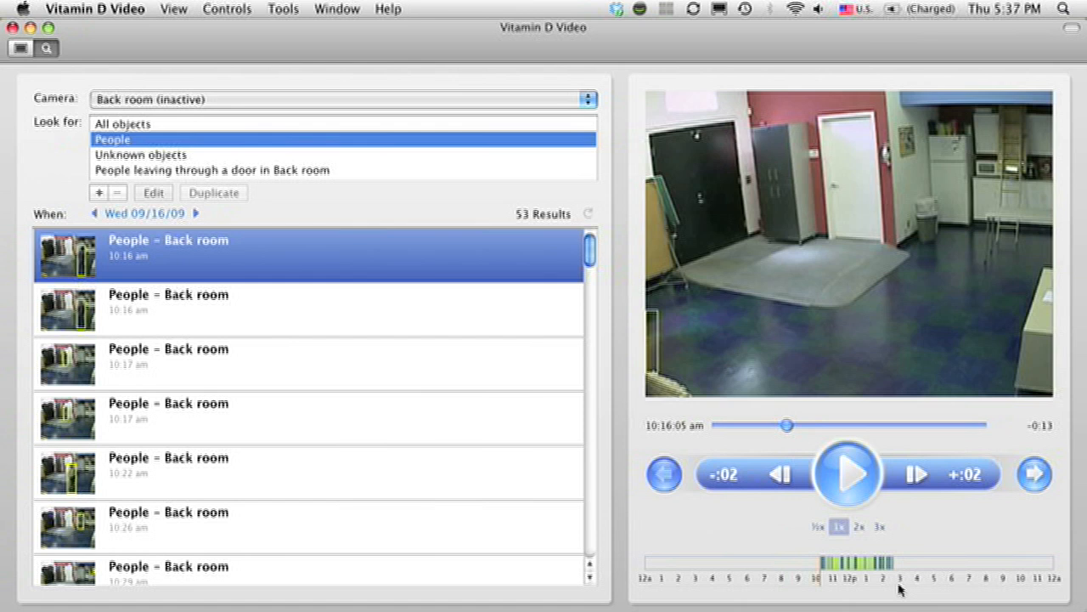
mouse_move(400, 249)
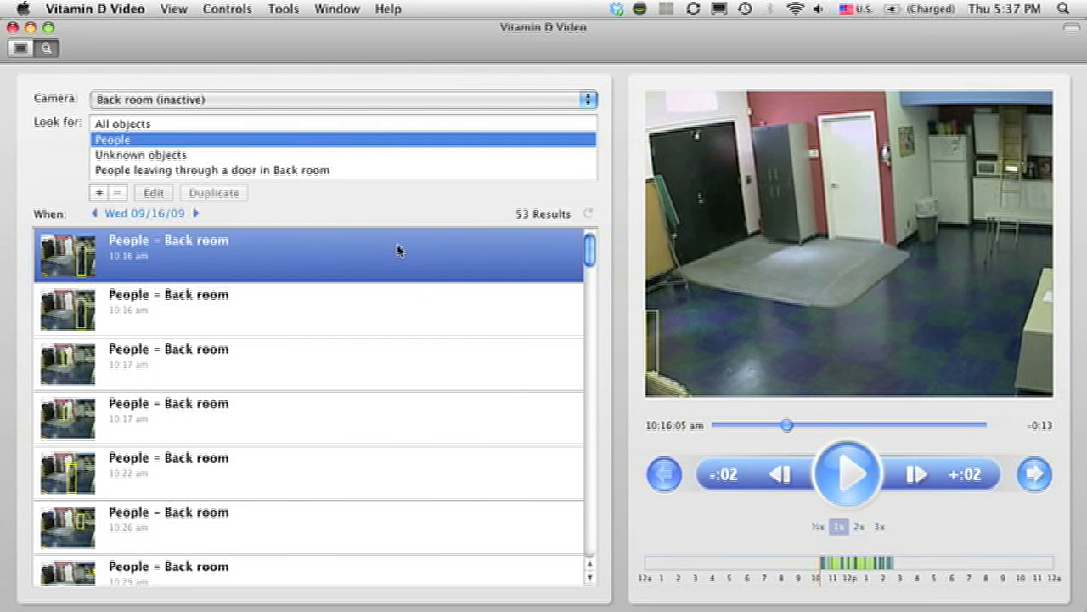
mouse_move(196, 263)
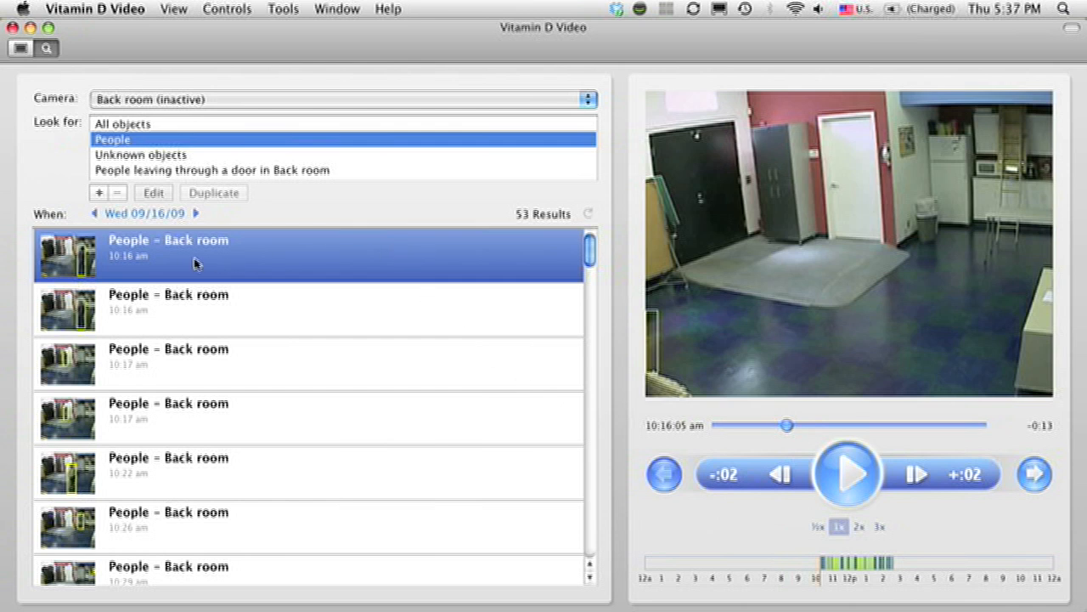
Step: Play the 10:17 am Back room people clips and pause on the person in the doorway
click(848, 474)
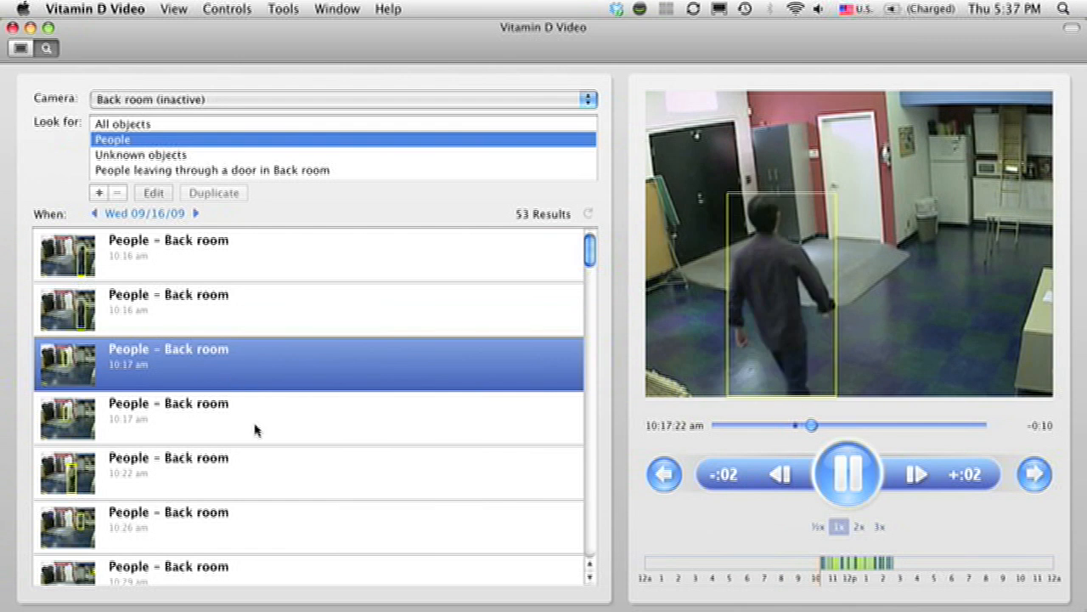
click(255, 418)
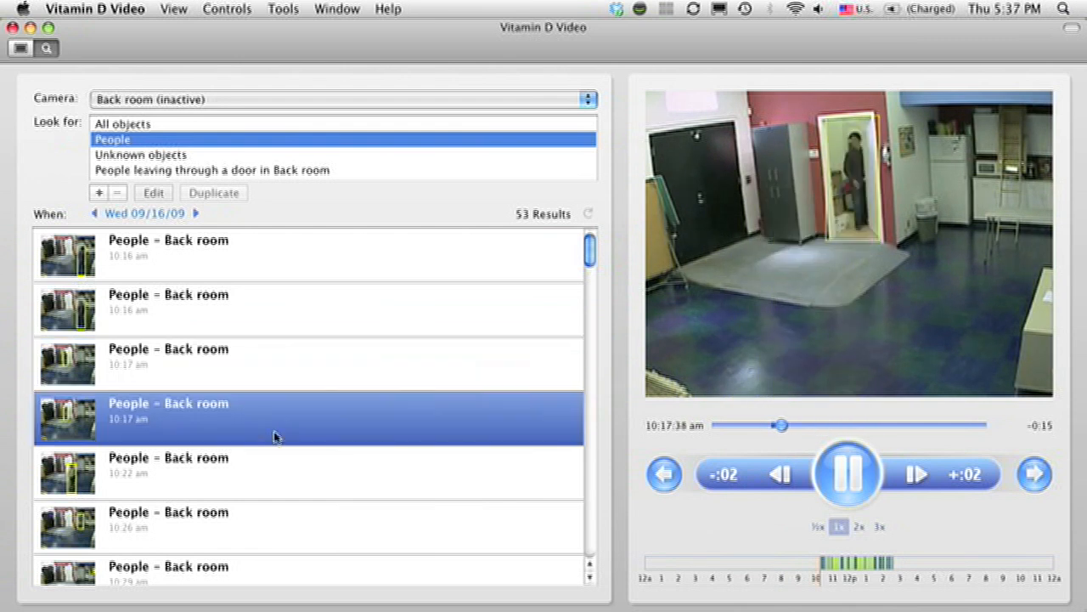
click(847, 474)
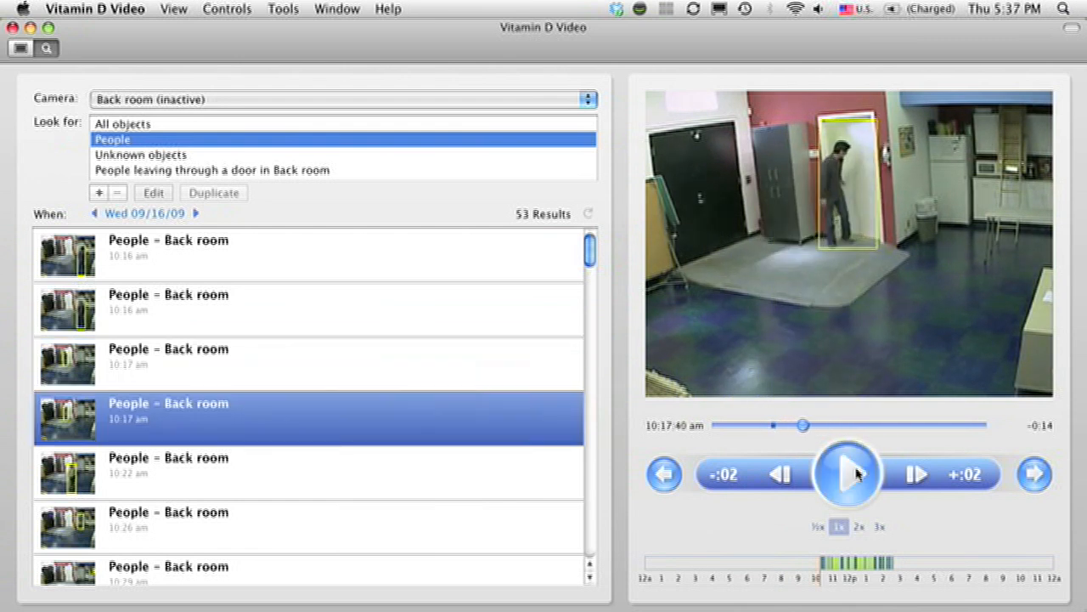
mouse_move(864, 269)
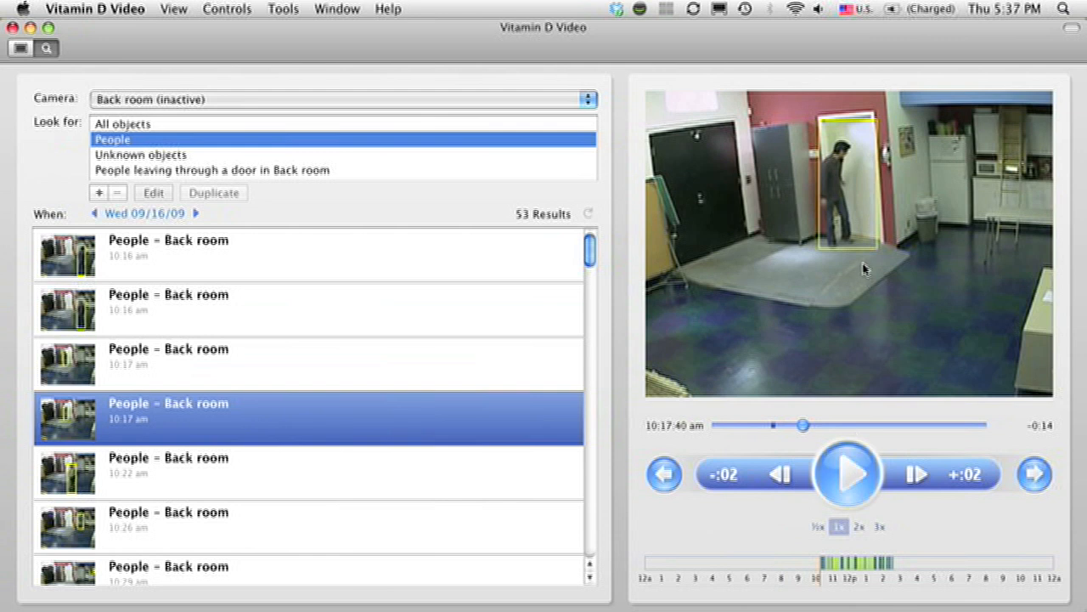
mouse_move(847, 263)
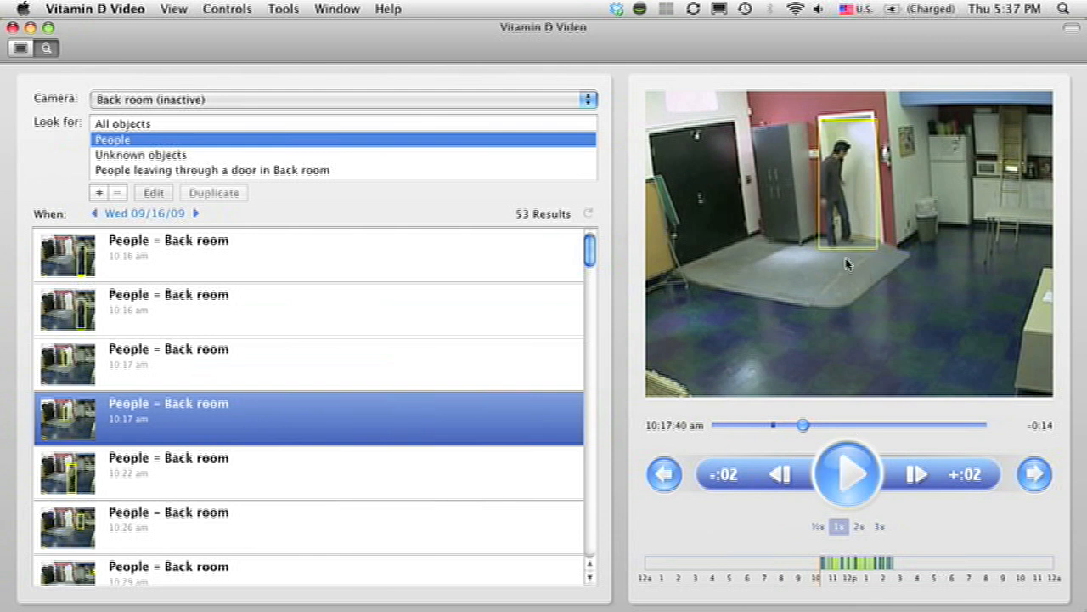
mouse_move(841, 263)
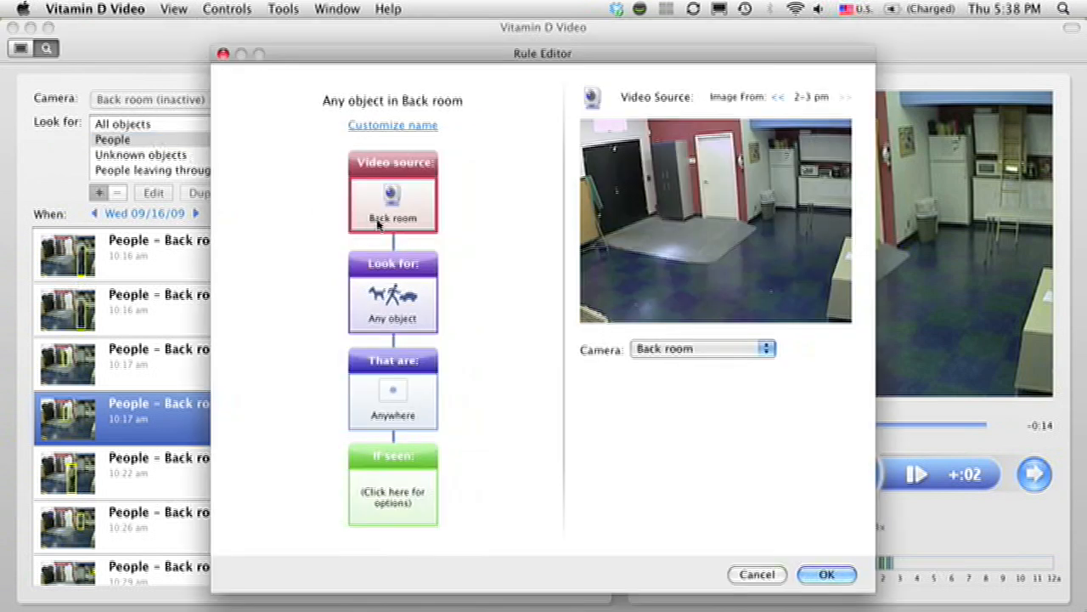
Step: Make the rule find People entering through a door, with the outline fitted to the white door
click(393, 293)
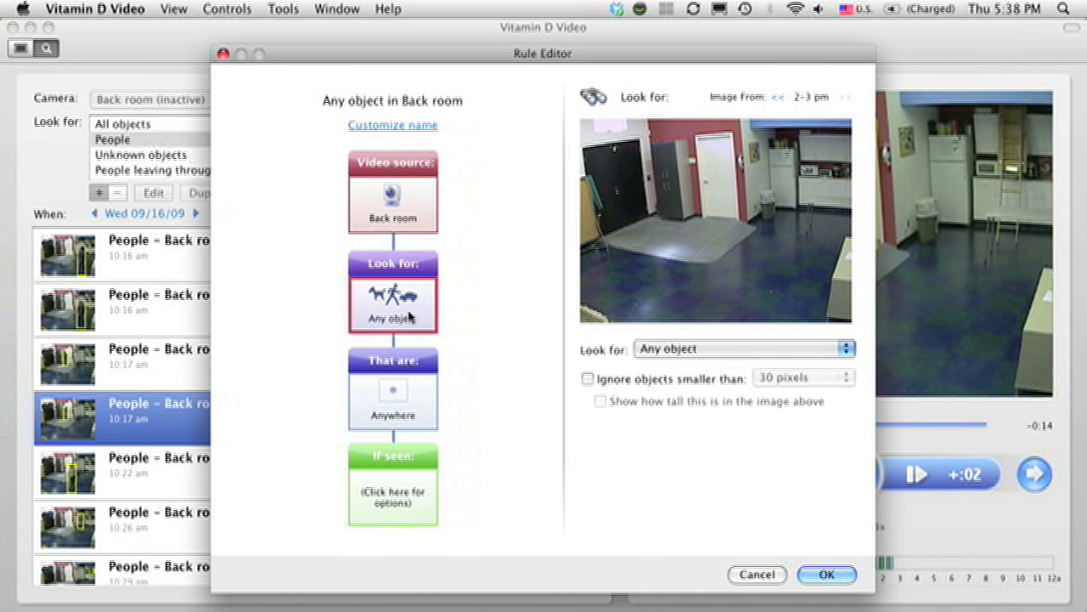
mouse_move(677, 348)
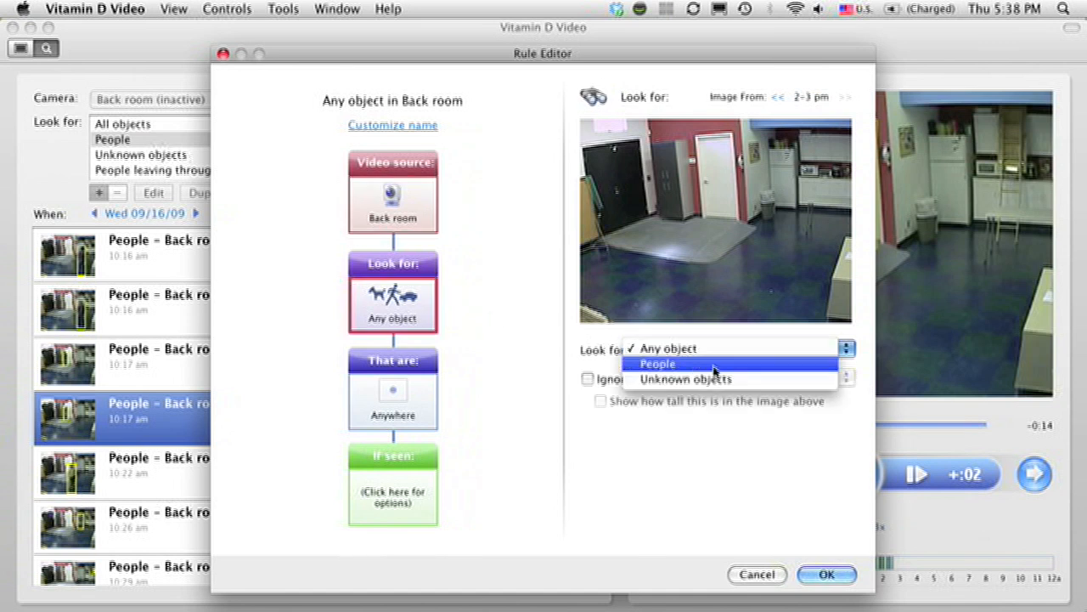
click(658, 363)
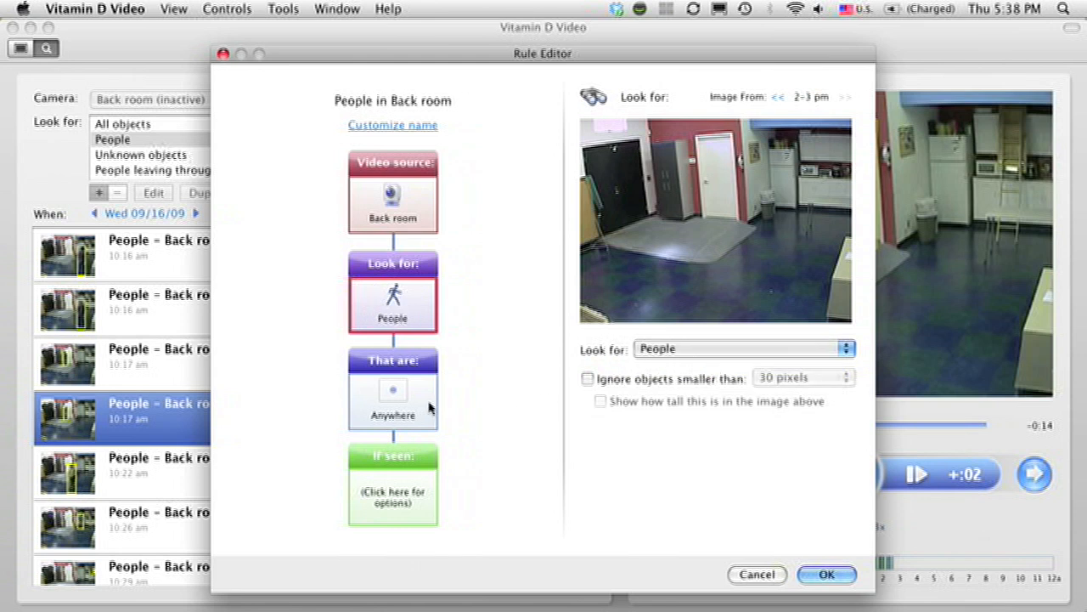
click(392, 391)
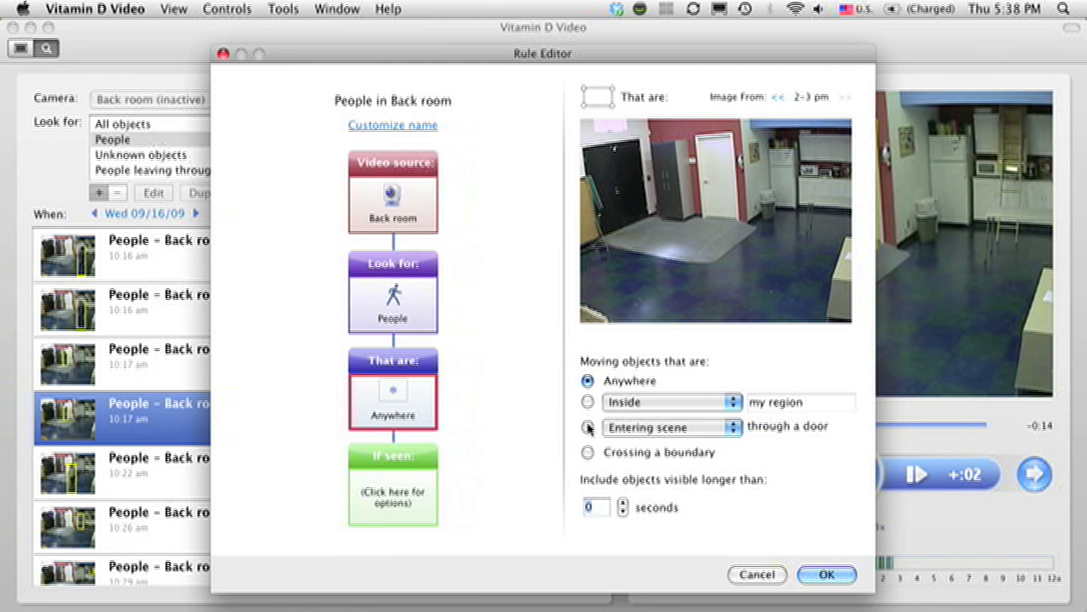
click(588, 427)
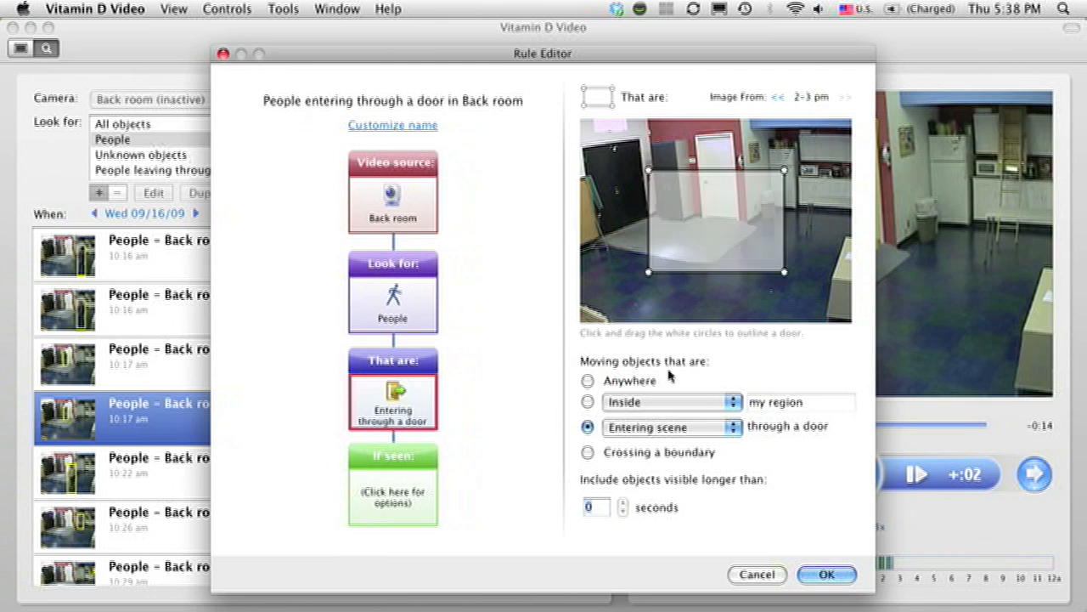
mouse_move(731, 242)
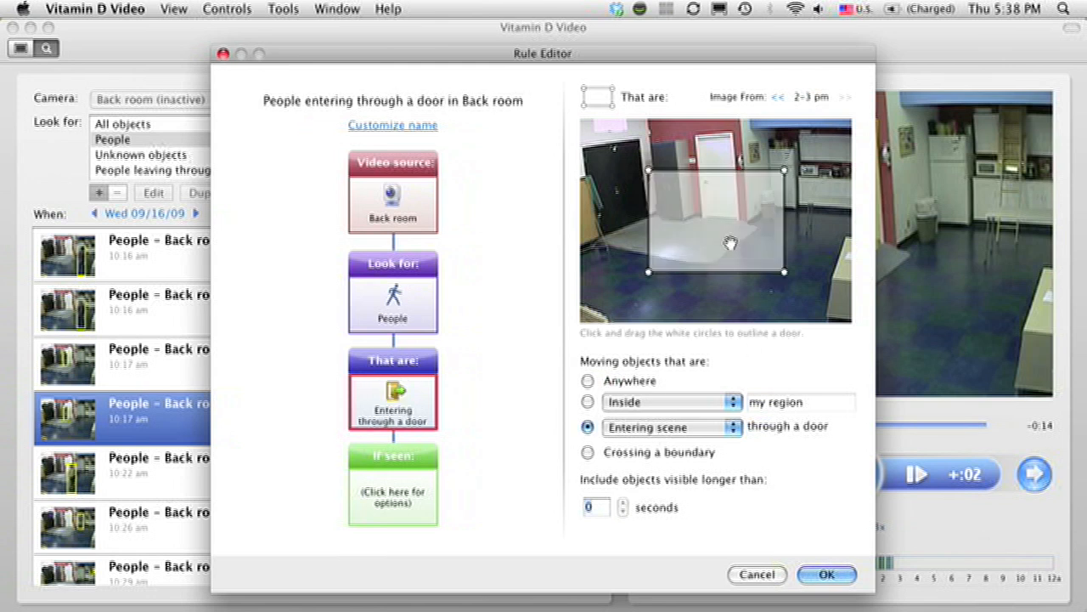
drag(730, 243, 771, 201)
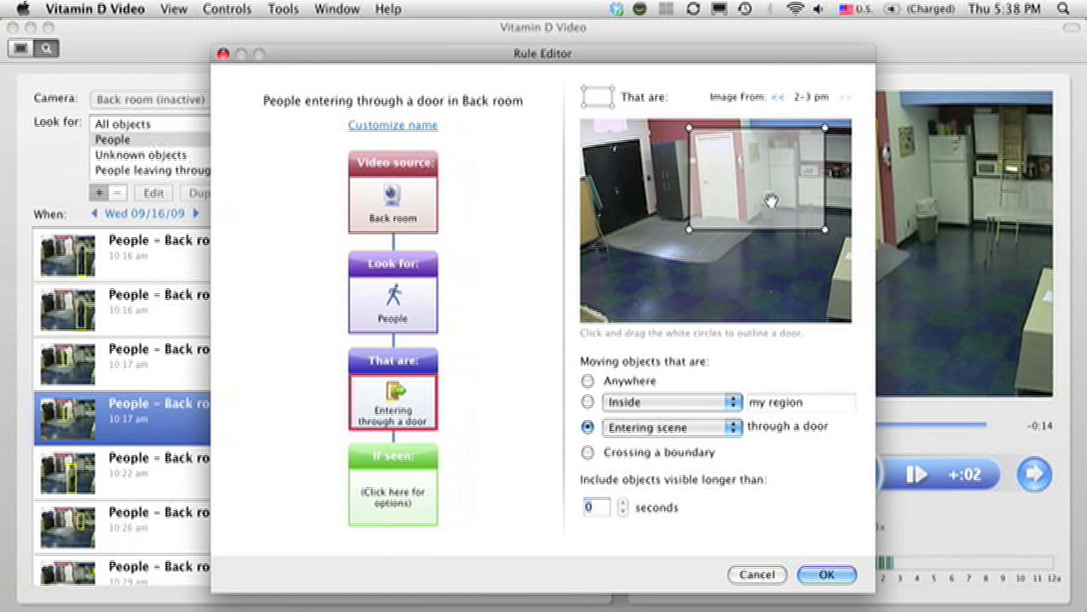
drag(824, 229, 752, 234)
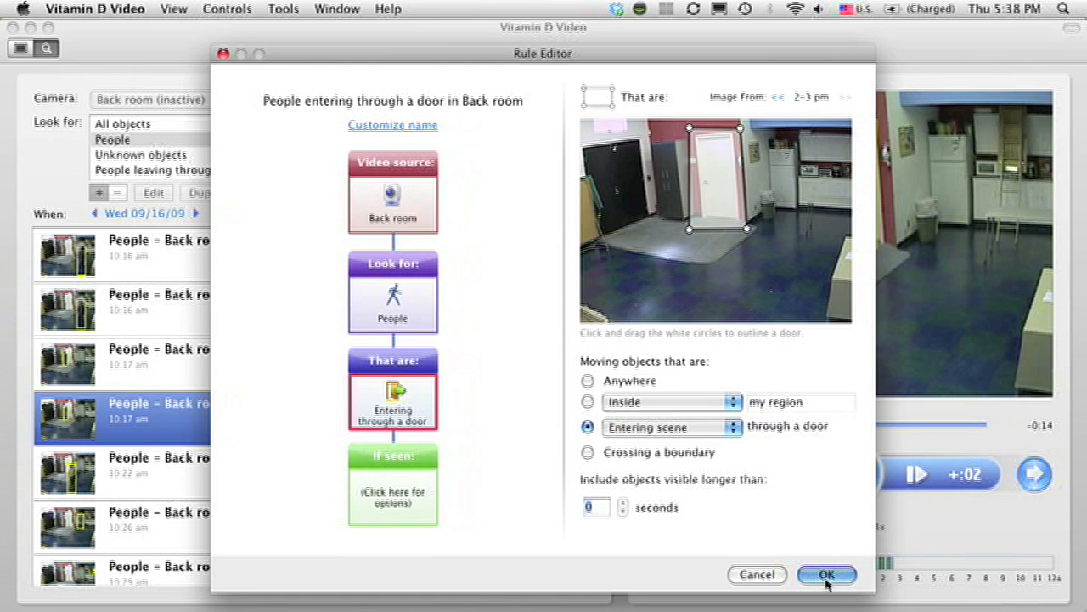
Step: Save the door-entry rule, view its results, and reopen the rule for editing
click(826, 574)
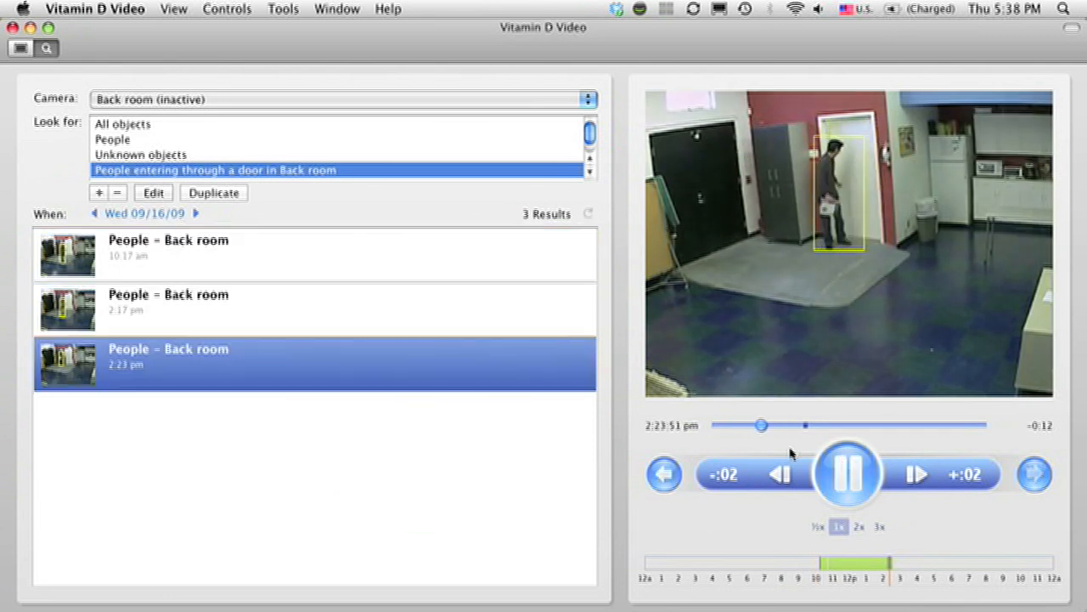
click(847, 474)
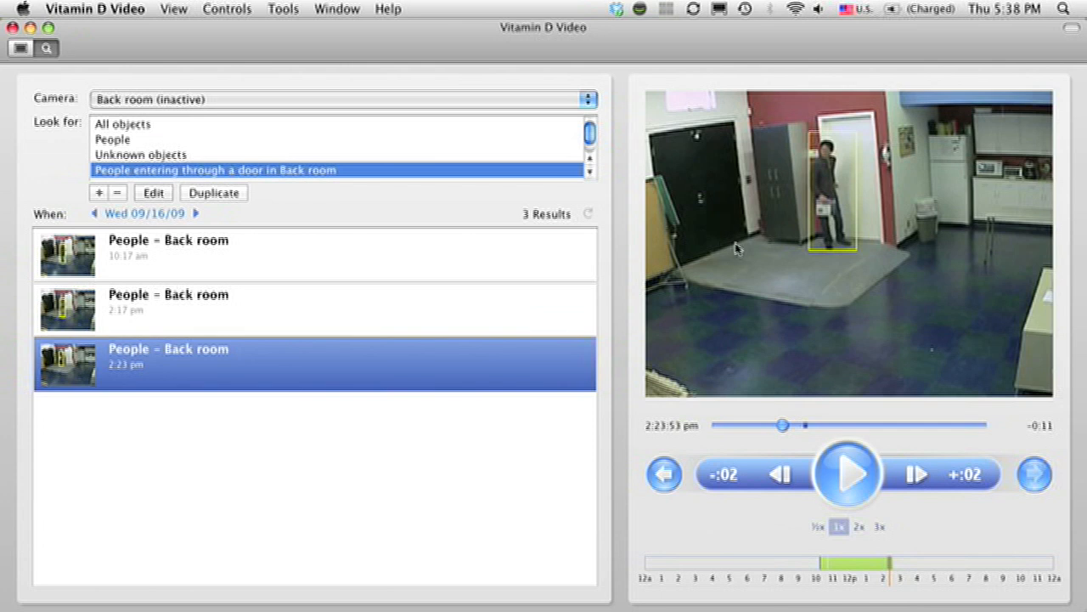
mouse_move(671, 249)
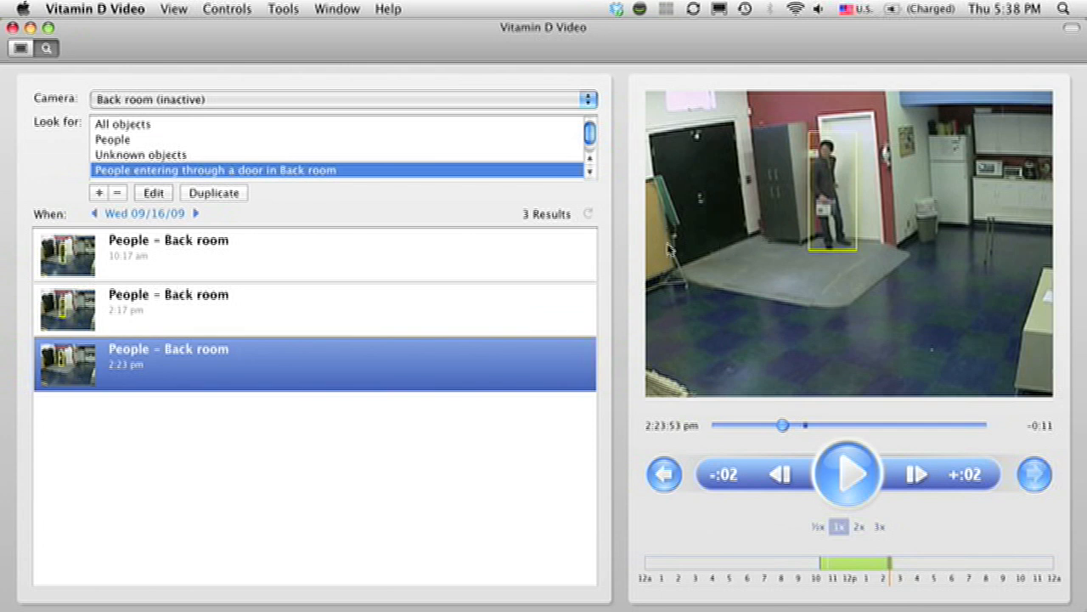
click(153, 193)
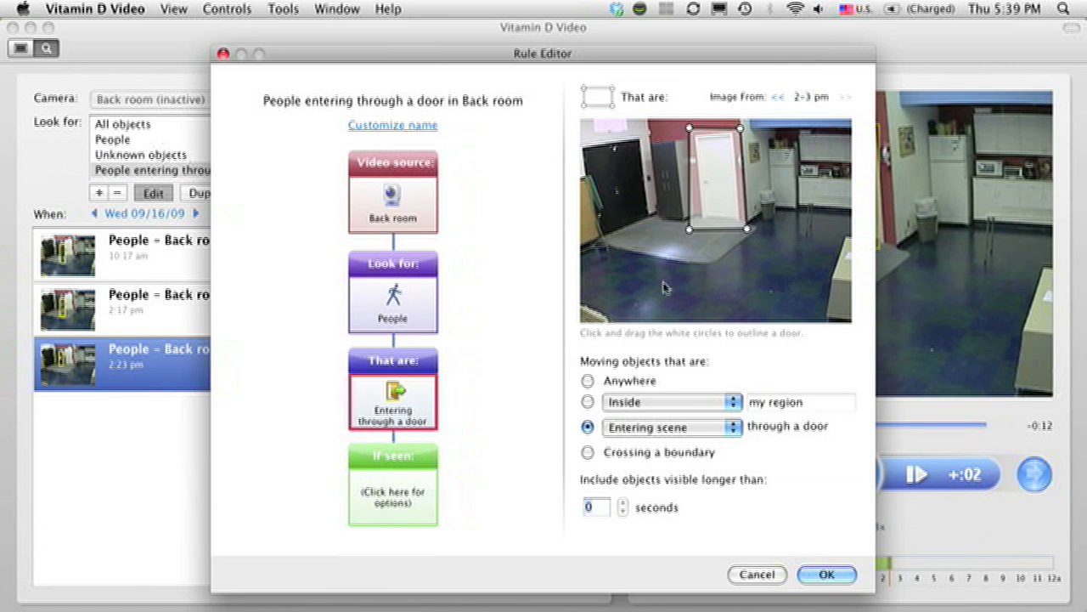
mouse_move(718, 217)
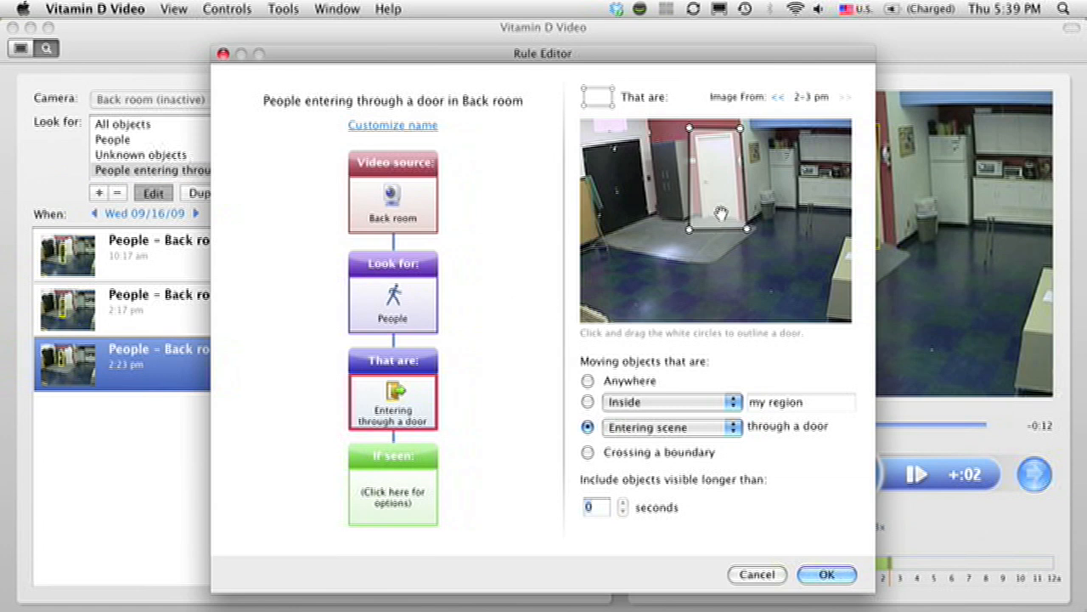
Step: Move the door outline onto the black door, switch to Leaving scene, and save
drag(718, 179, 618, 191)
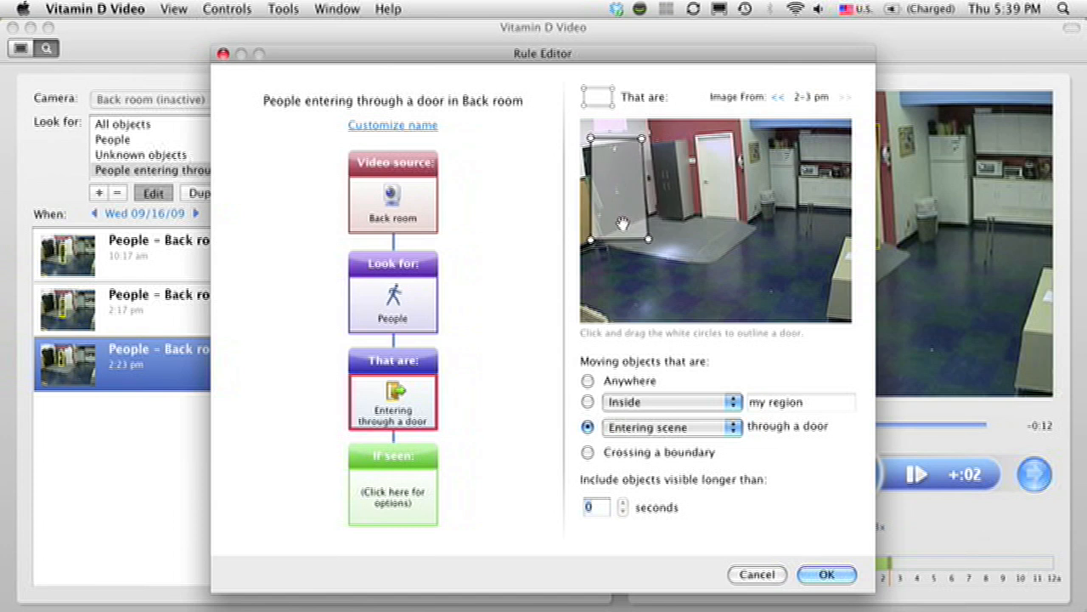
click(667, 426)
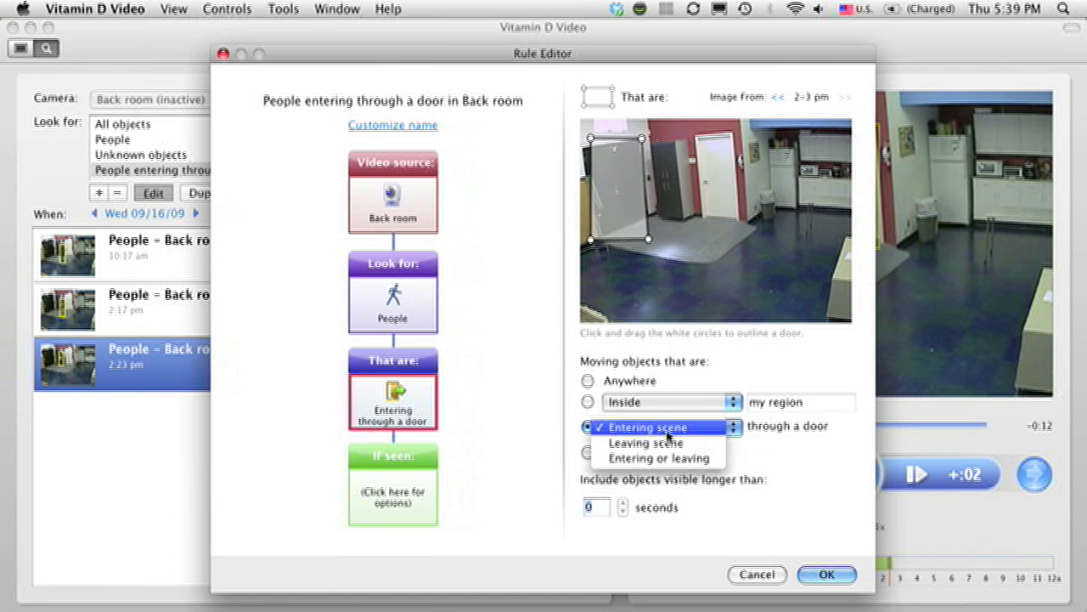
mouse_move(646, 443)
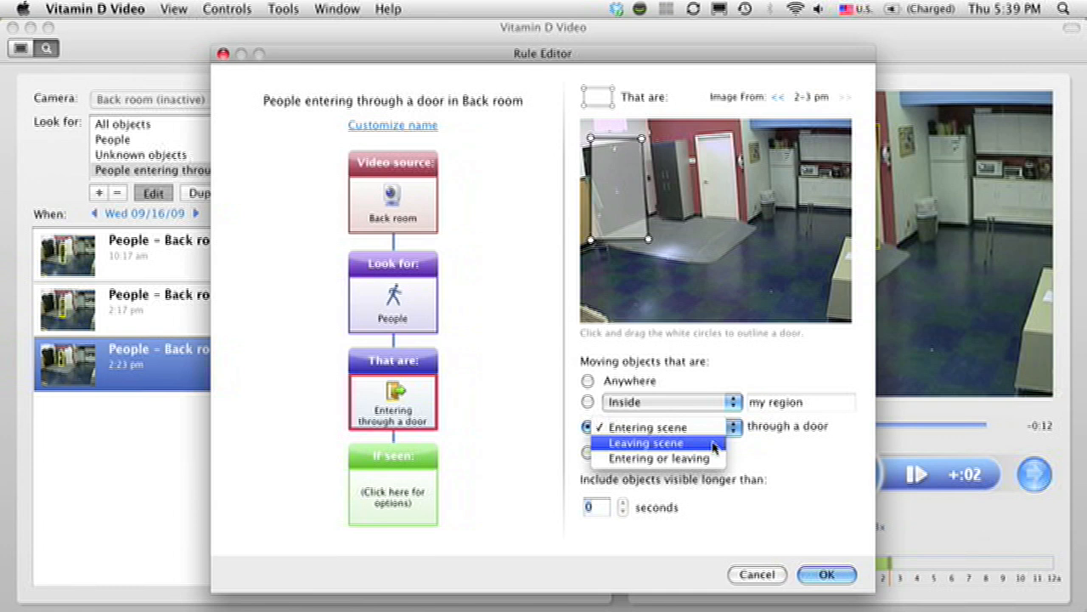
click(645, 442)
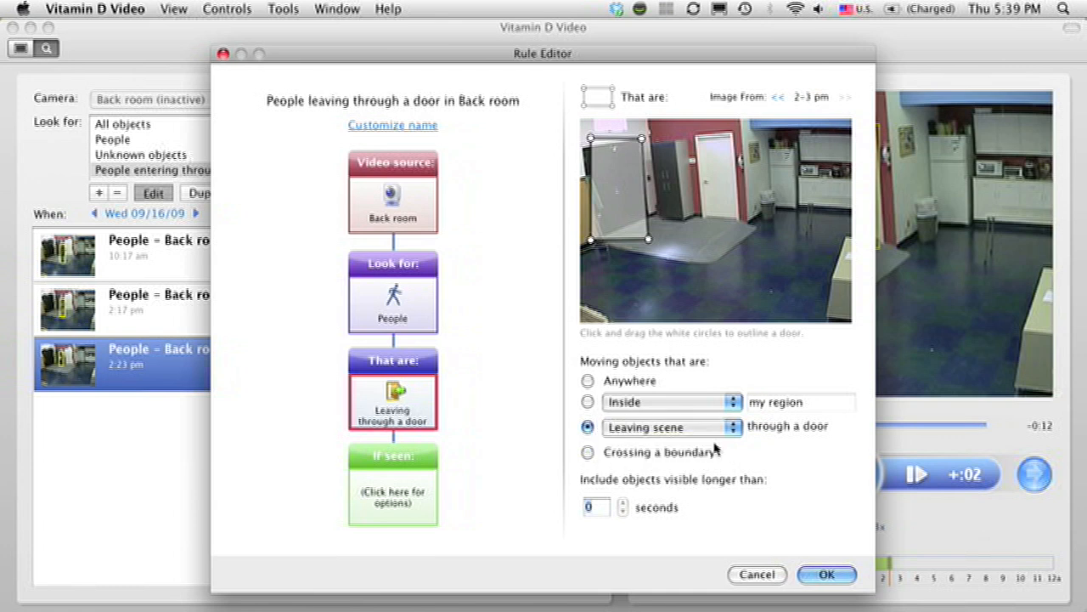
click(826, 574)
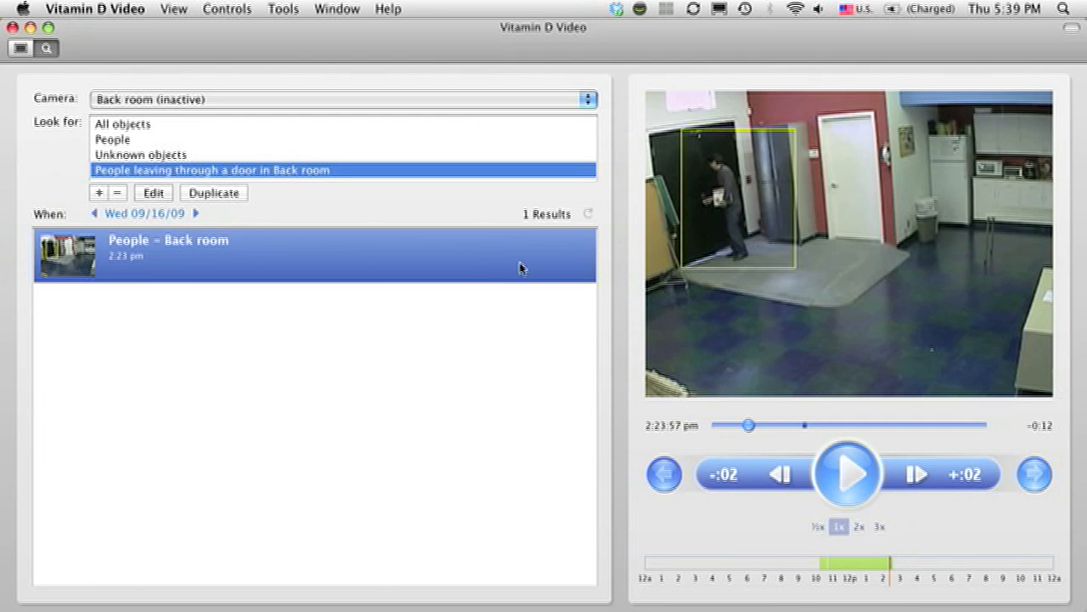
Step: Play the 2:23 pm clip of the person leaving through the black door
click(847, 474)
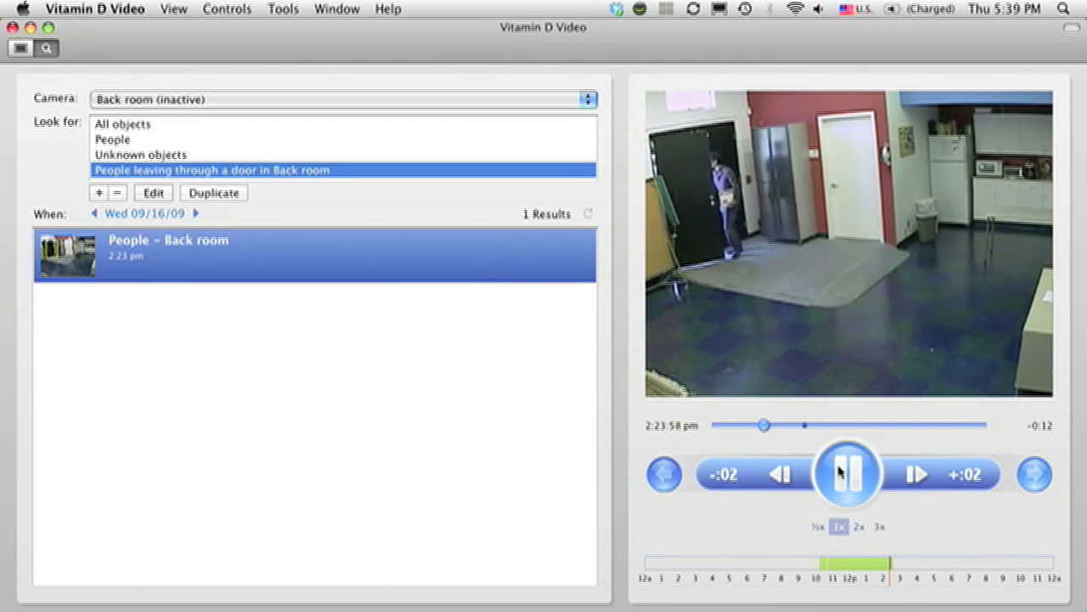
click(848, 474)
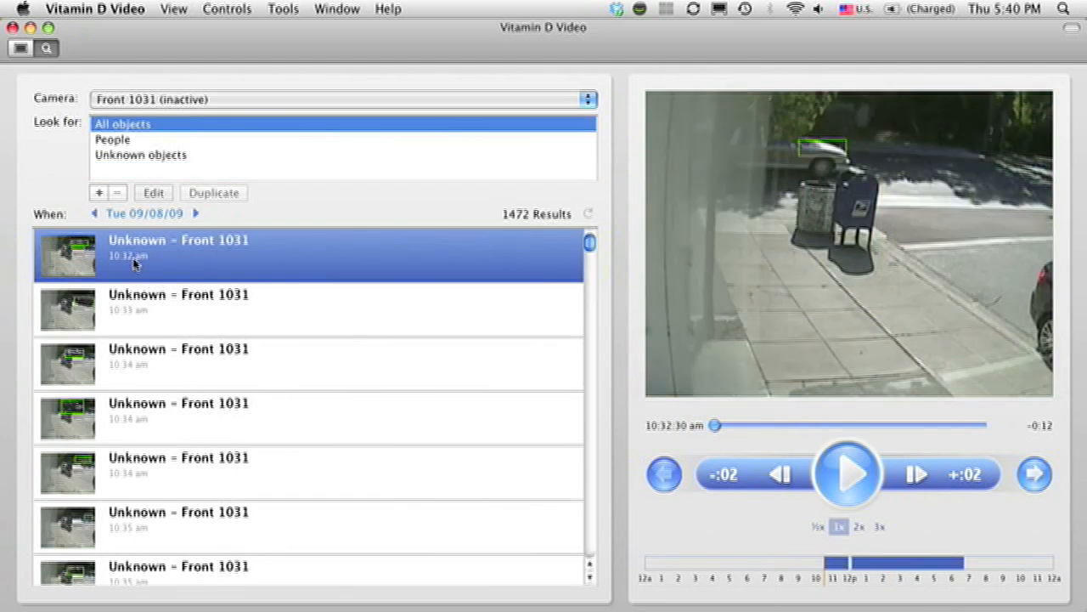
Step: Play the Front 1031 unknown-object clips from 10:32, 10:33, 10:34 and 10:35 am
click(847, 474)
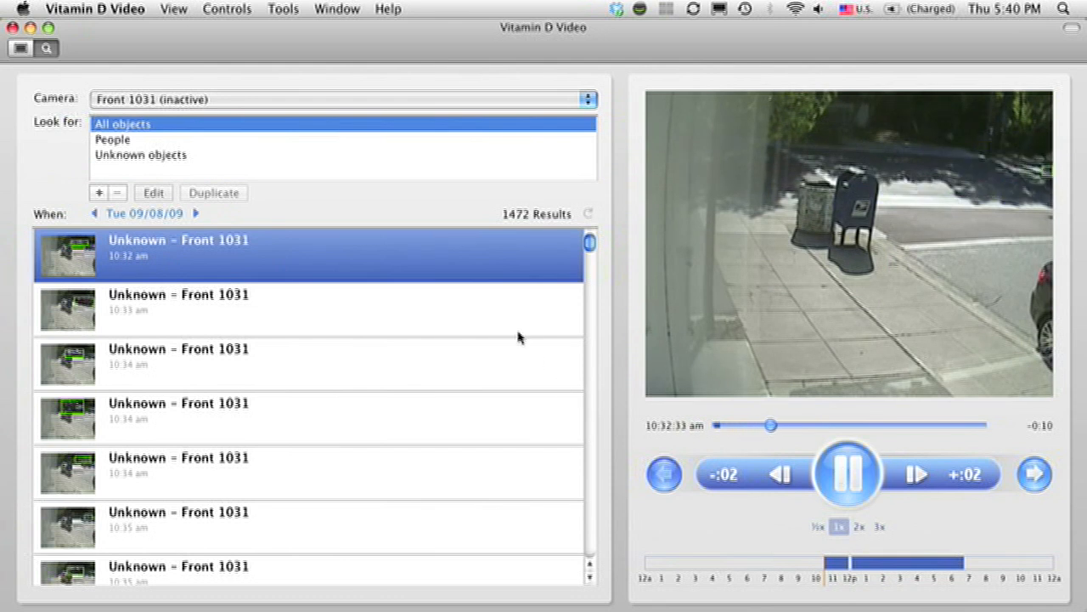
click(310, 309)
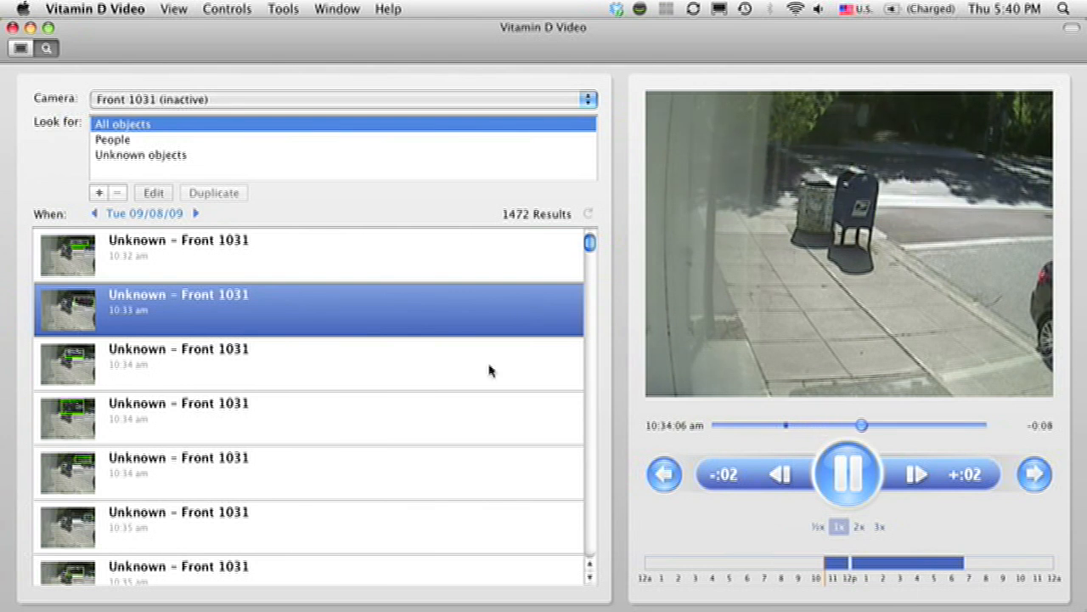
click(340, 364)
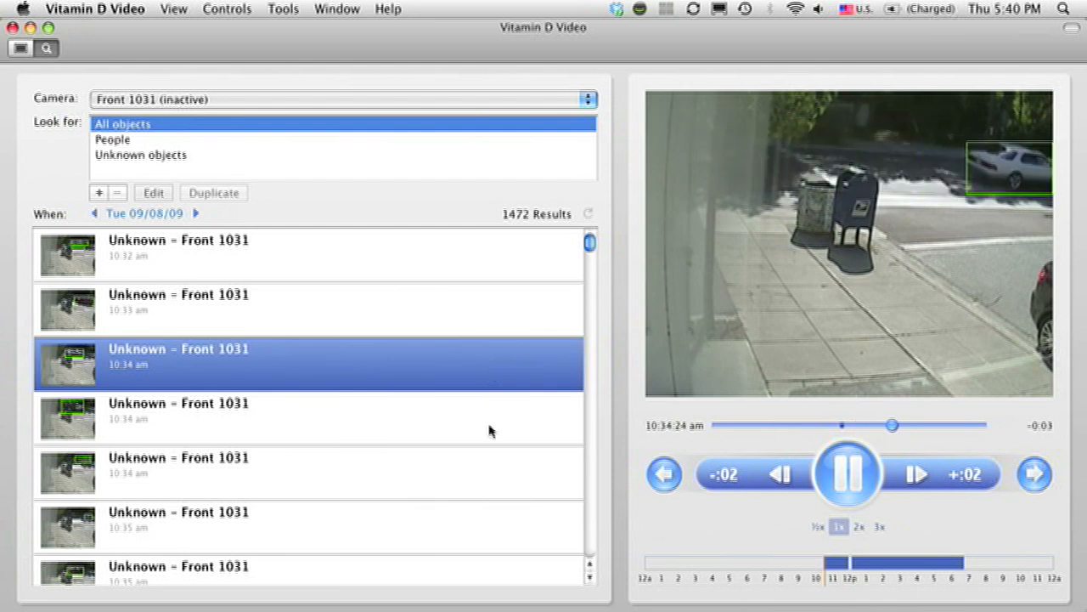
click(339, 417)
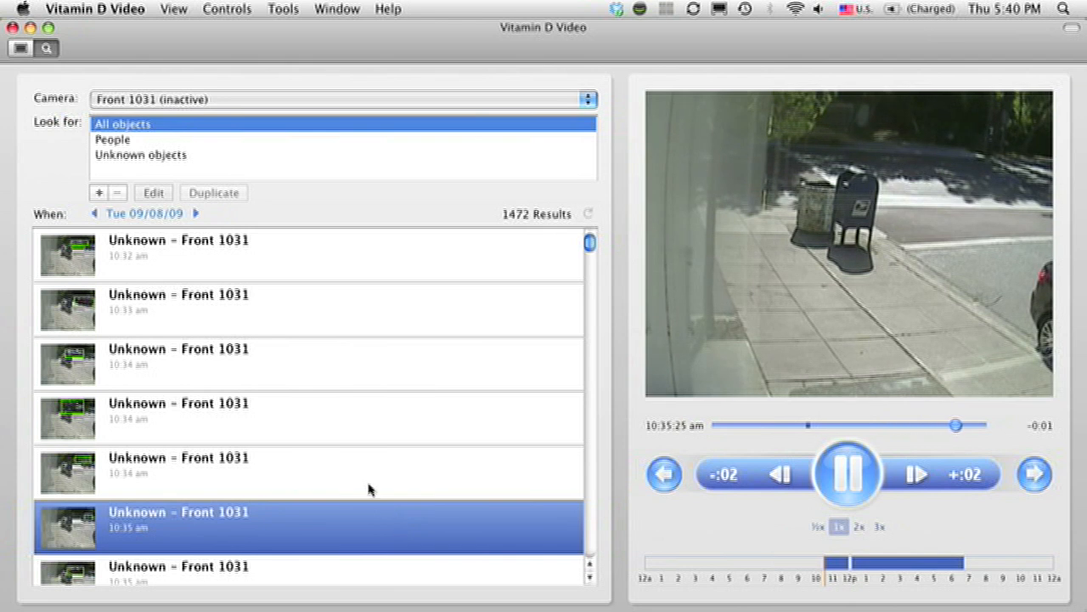
click(848, 473)
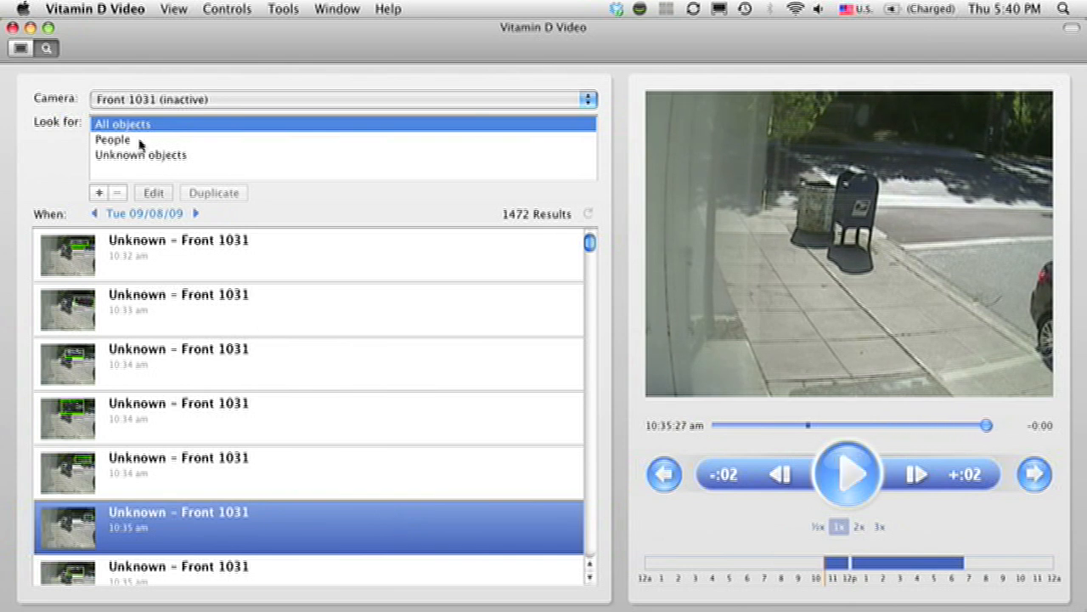
Step: Filter Front 1031 results to People and pause the 10:40 am clip
click(113, 138)
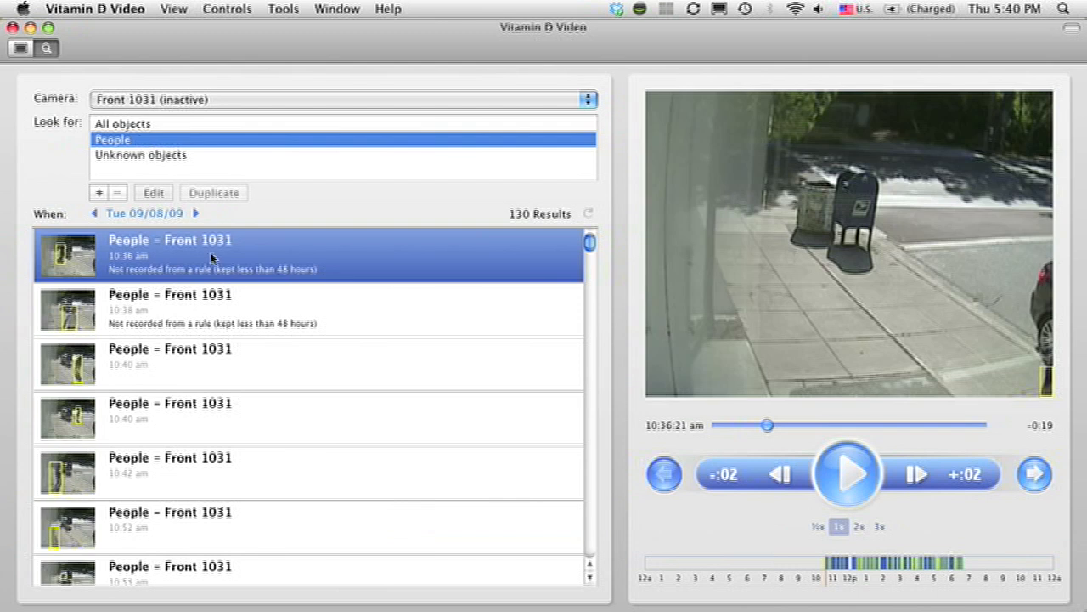
mouse_move(272, 433)
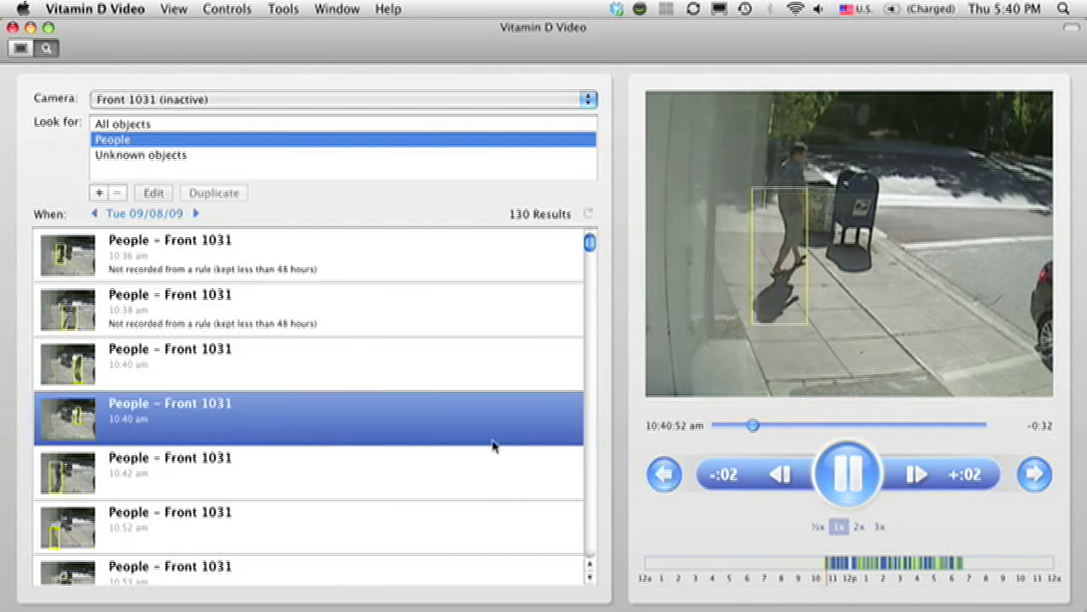
click(848, 474)
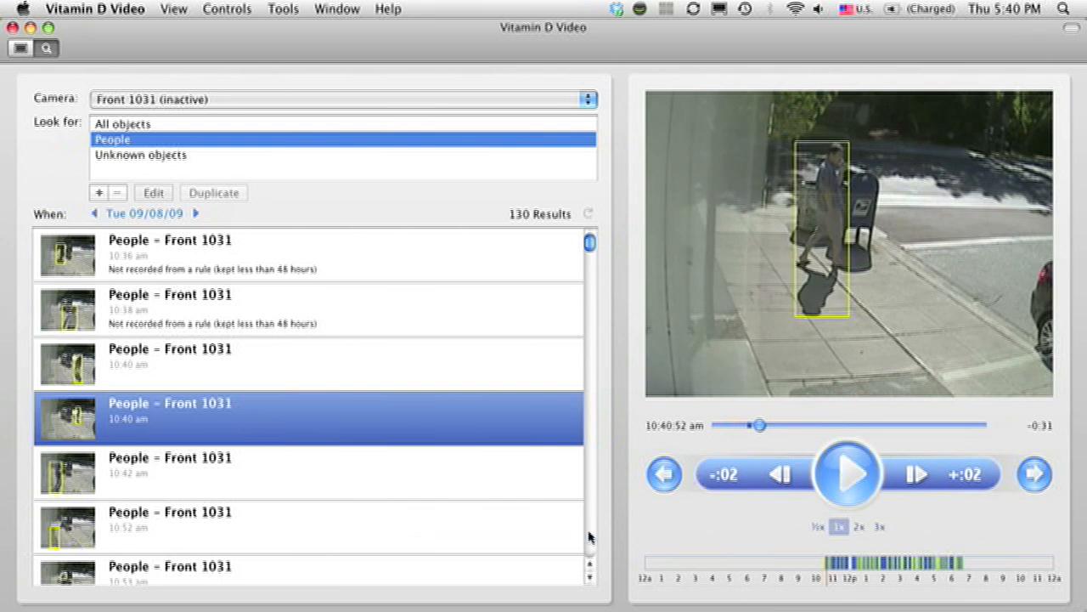
scroll(down, 3)
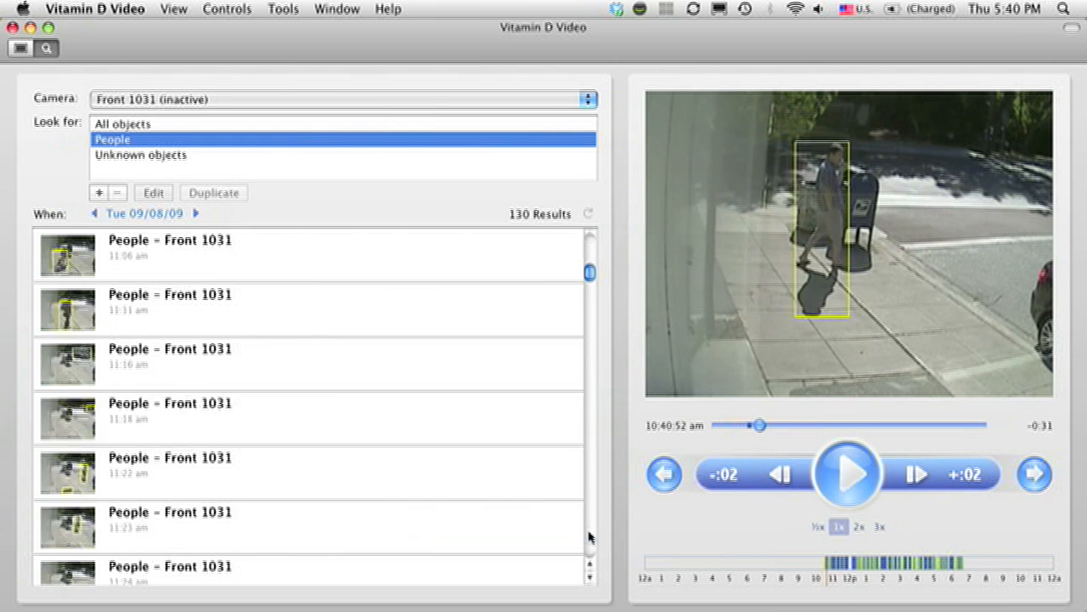
scroll(down, 3)
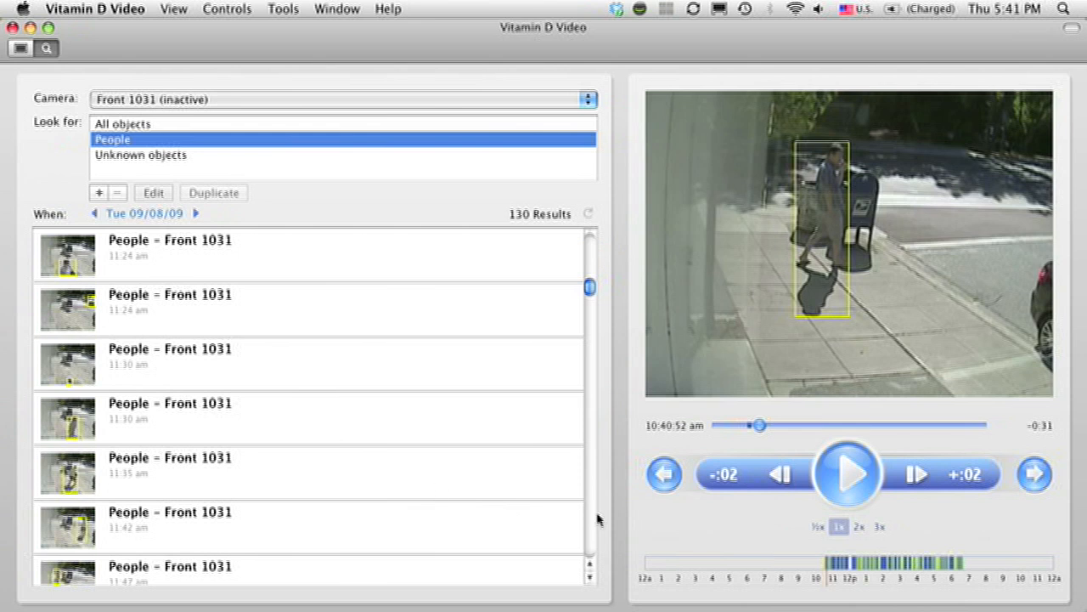
Step: Play the 12:10 pm and 12:11 pm People clips, then open the 12:20 pm result
click(310, 471)
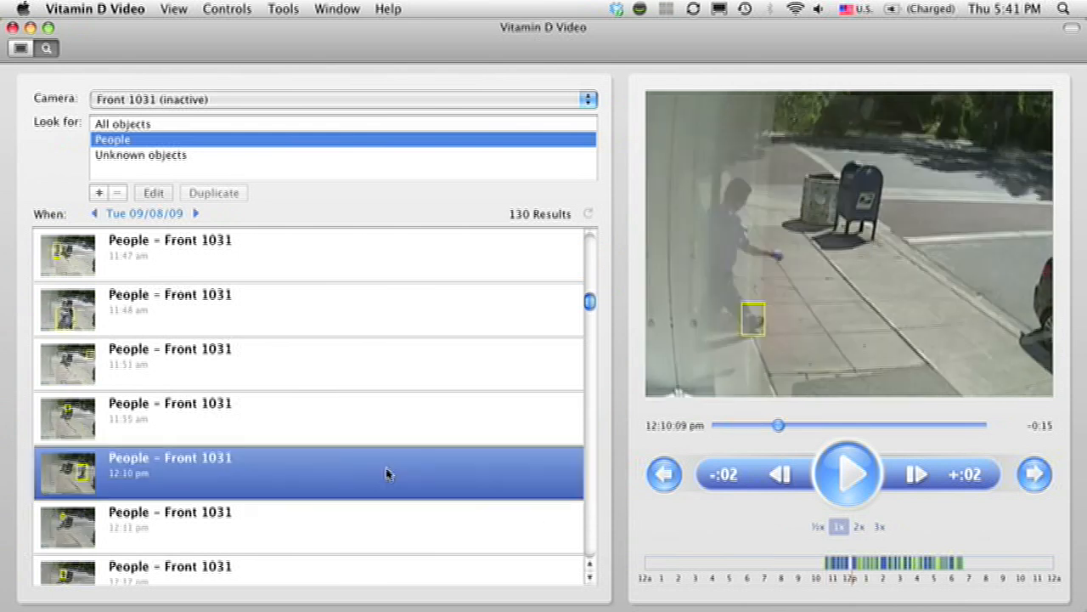
click(779, 474)
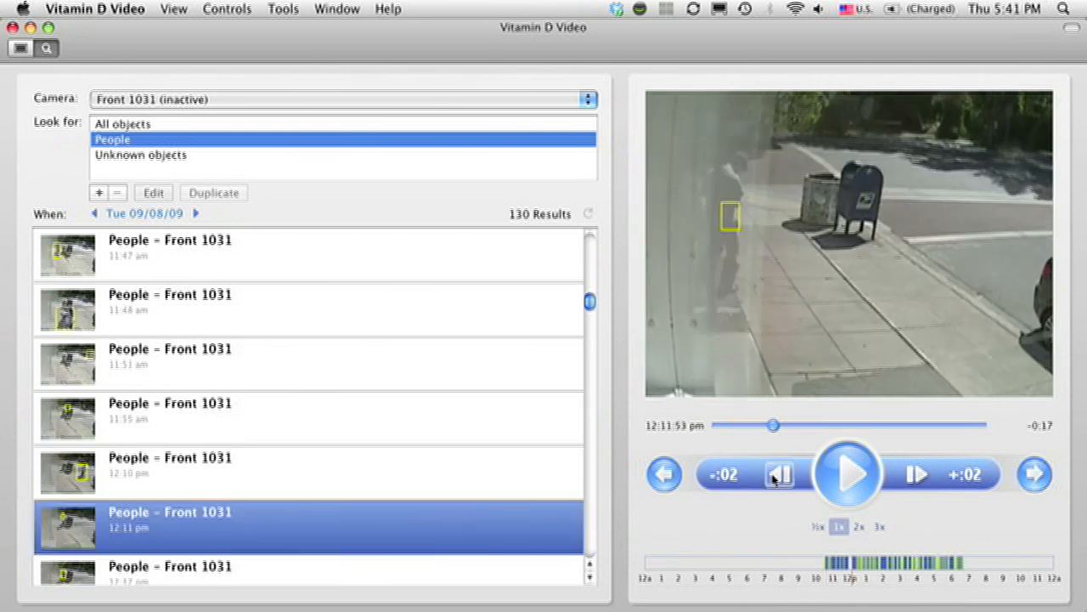
click(847, 474)
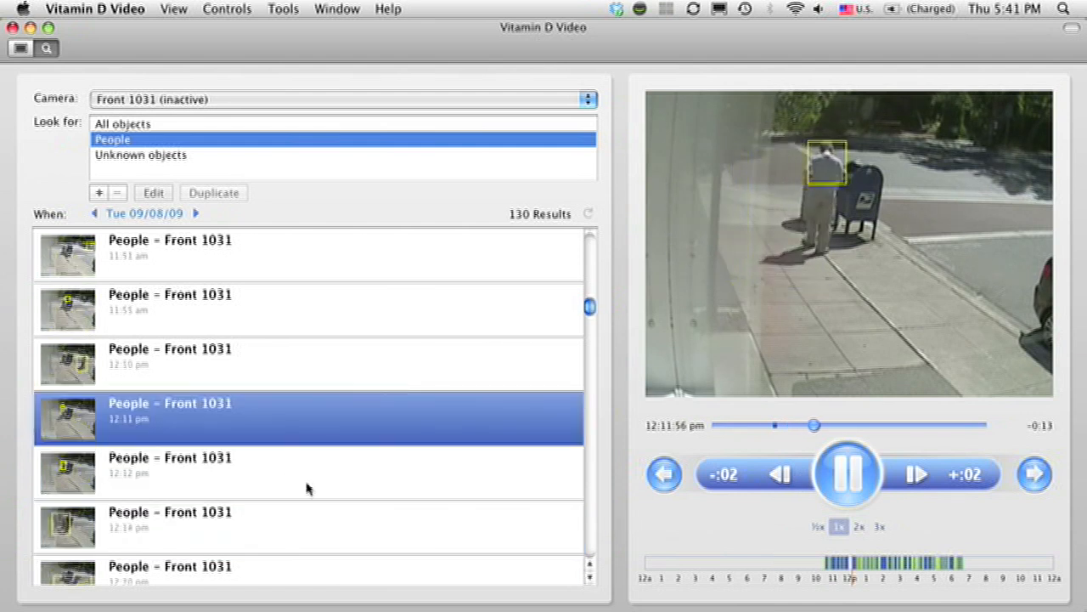
click(340, 519)
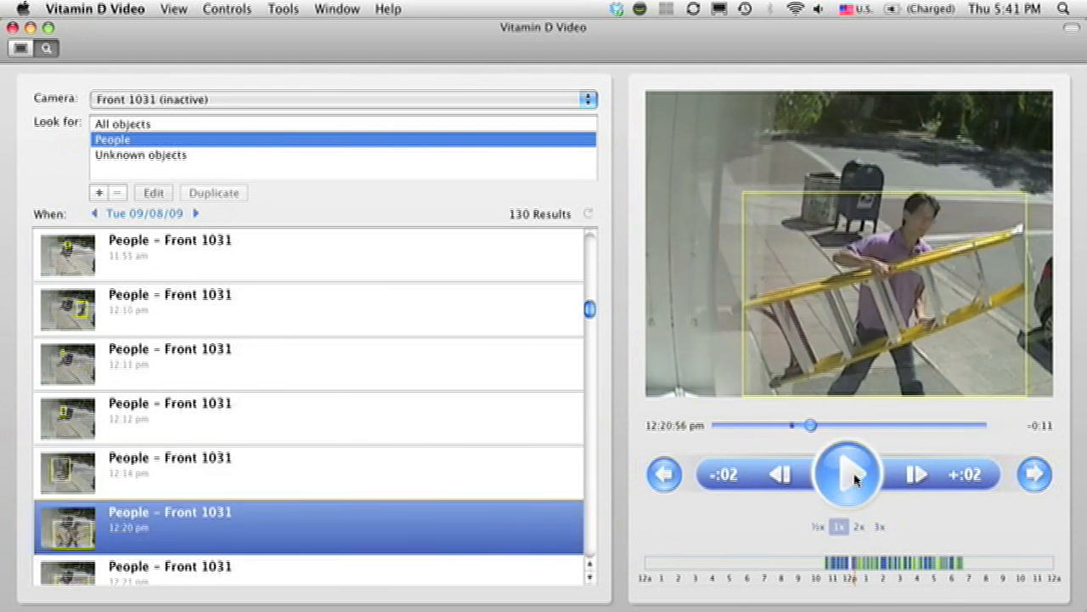
mouse_move(779, 308)
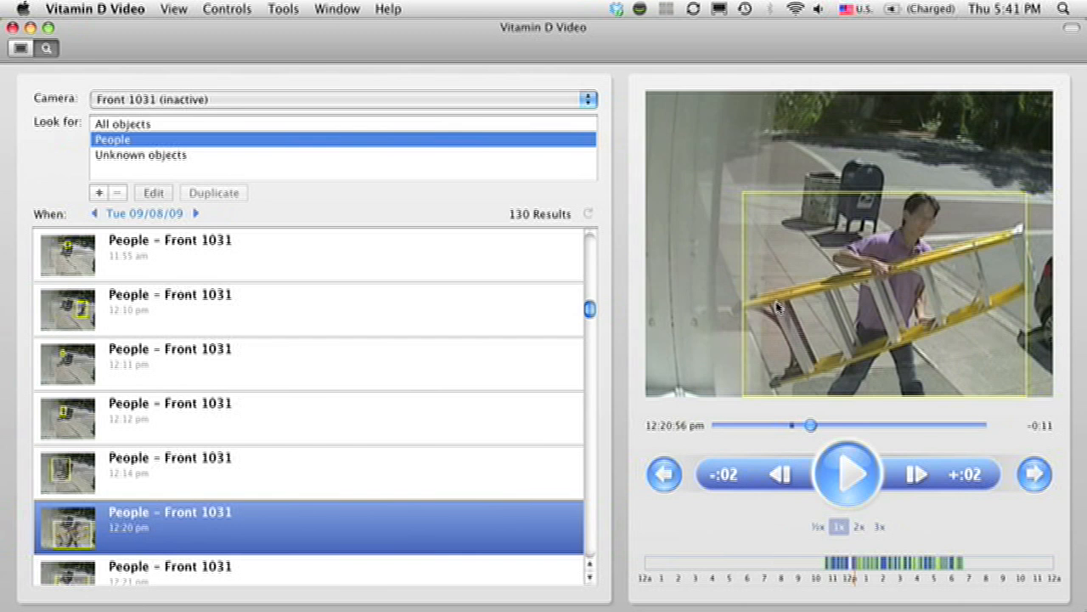
mouse_move(963, 247)
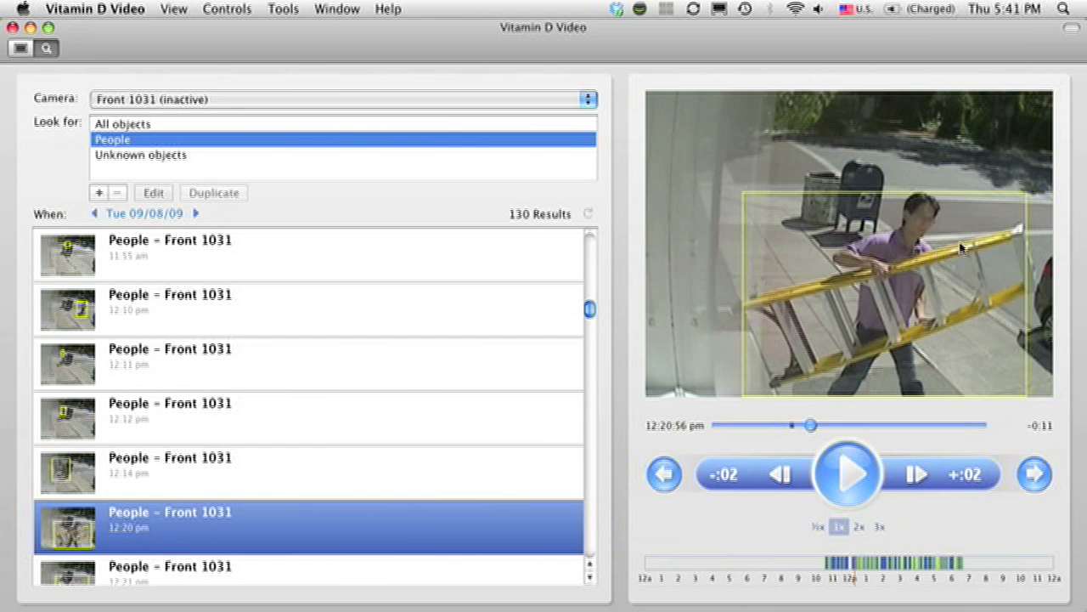
mouse_move(767, 358)
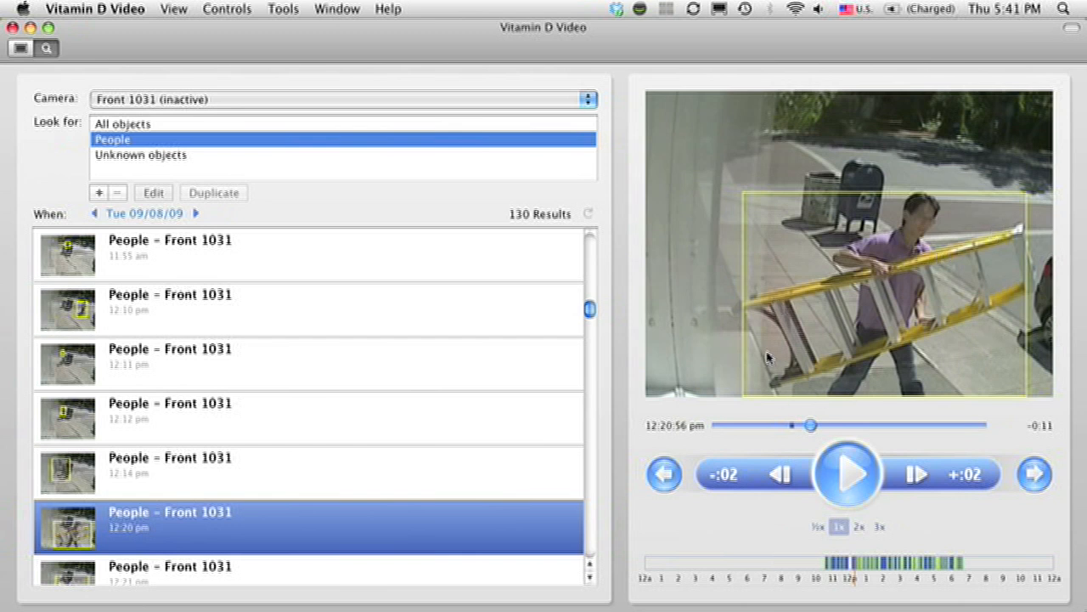
mouse_move(793, 298)
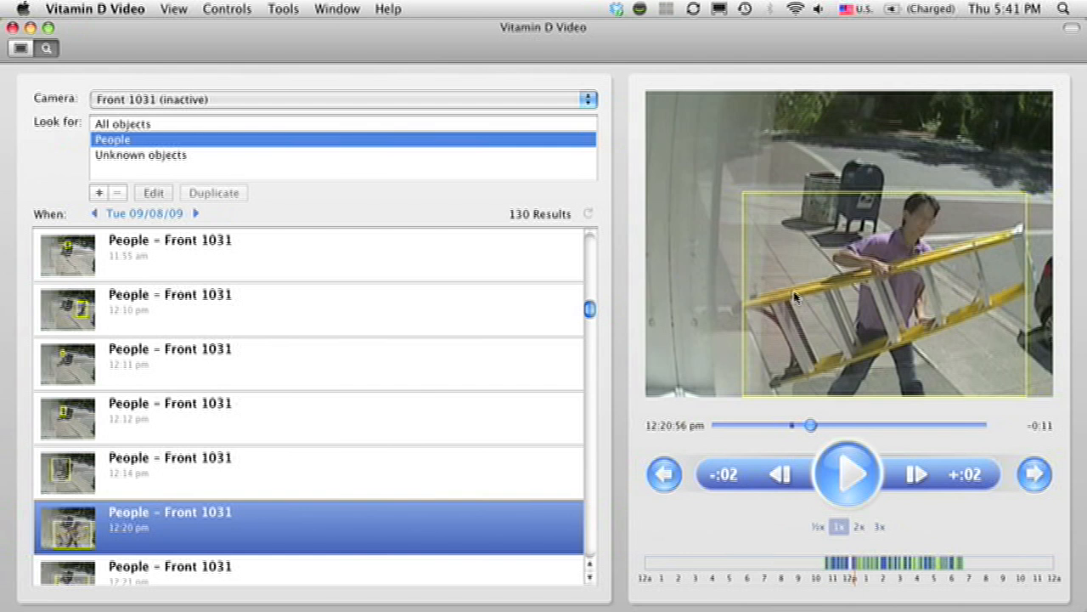
mouse_move(750, 302)
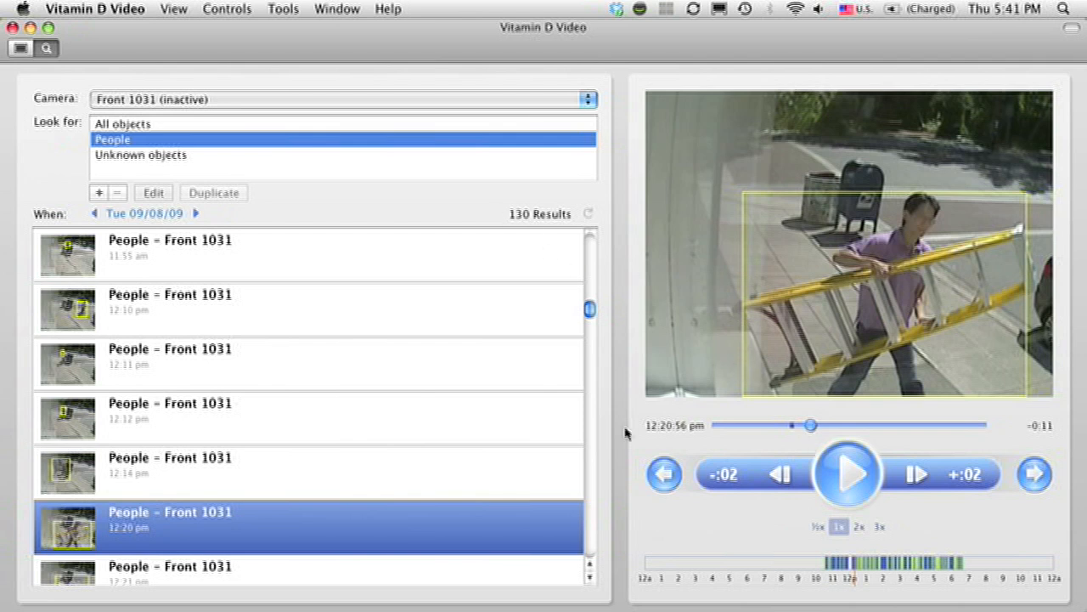
mouse_move(467, 231)
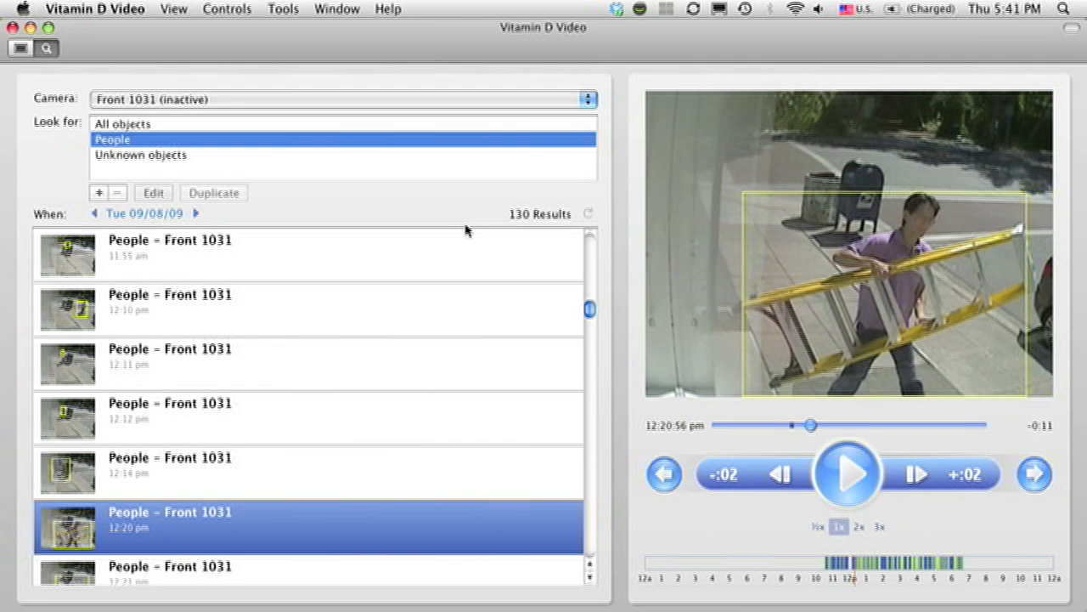
mouse_move(824, 185)
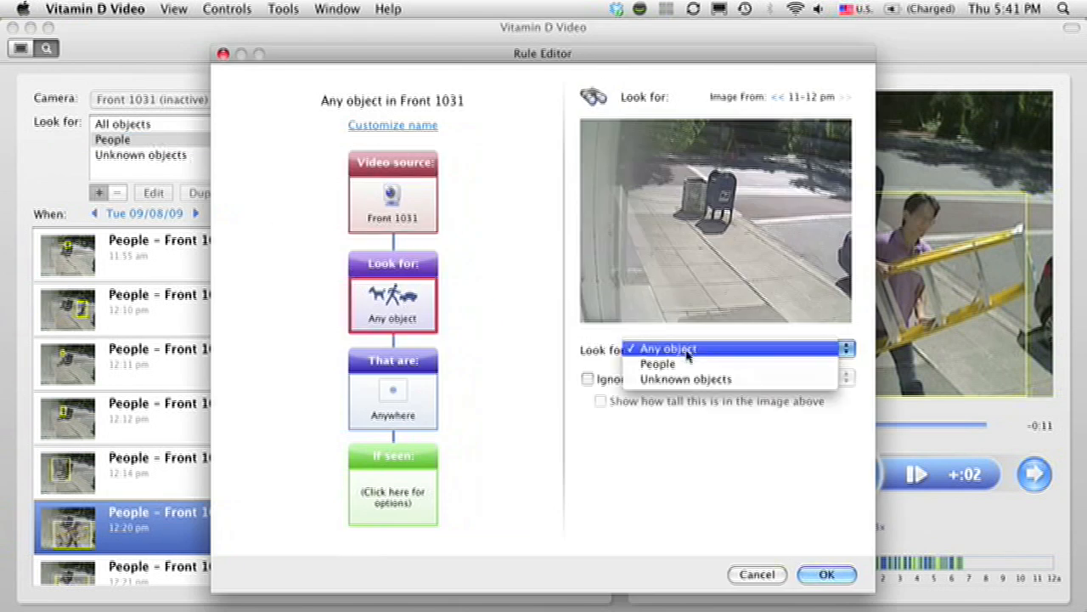
Step: Set the Front 1031 rule to look for People inside my region
click(659, 364)
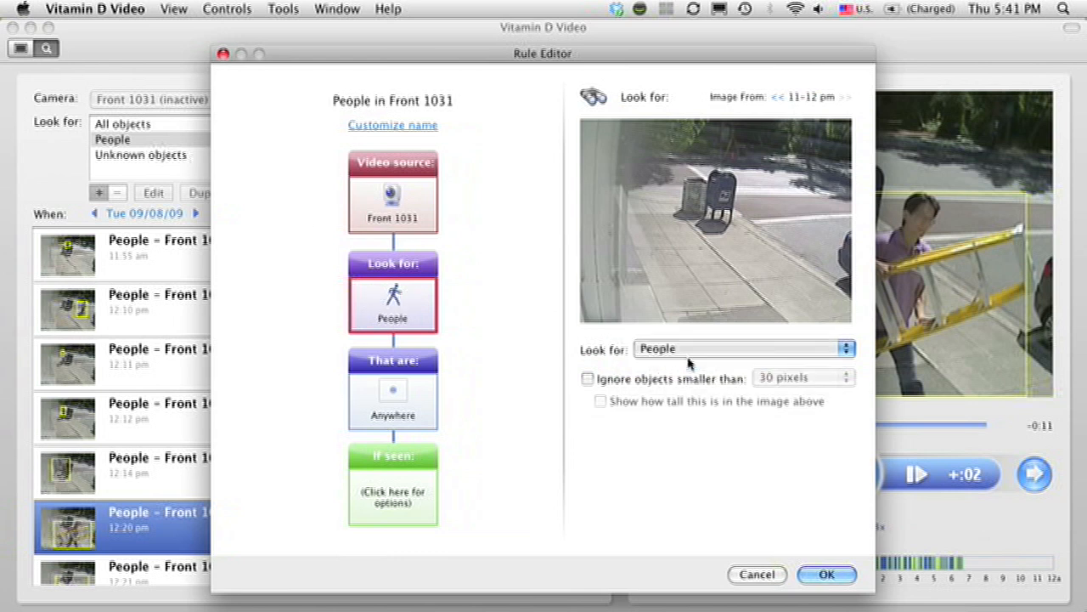
click(393, 399)
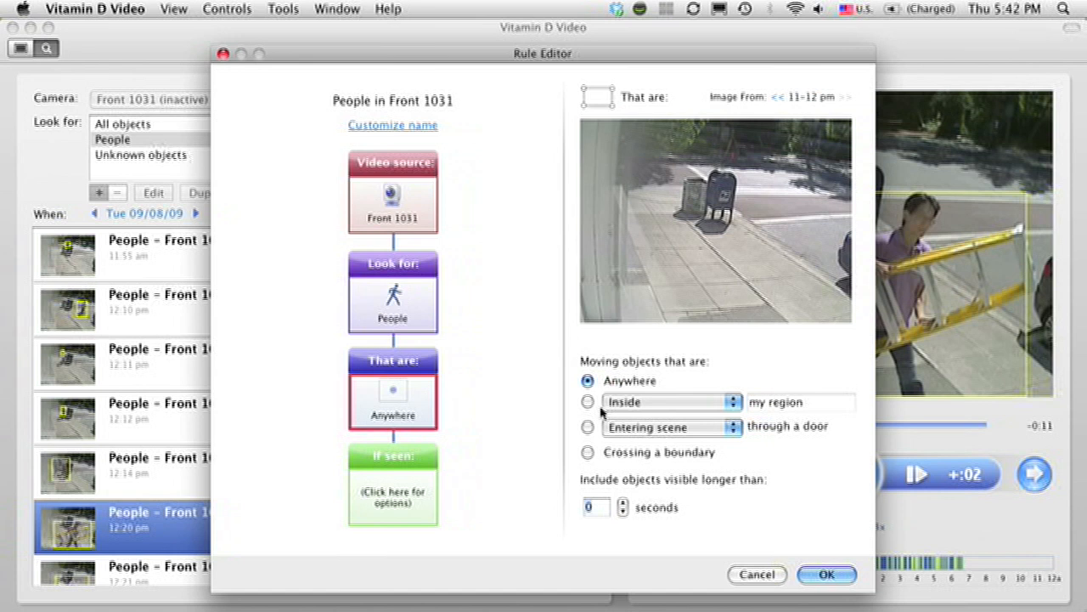
click(588, 401)
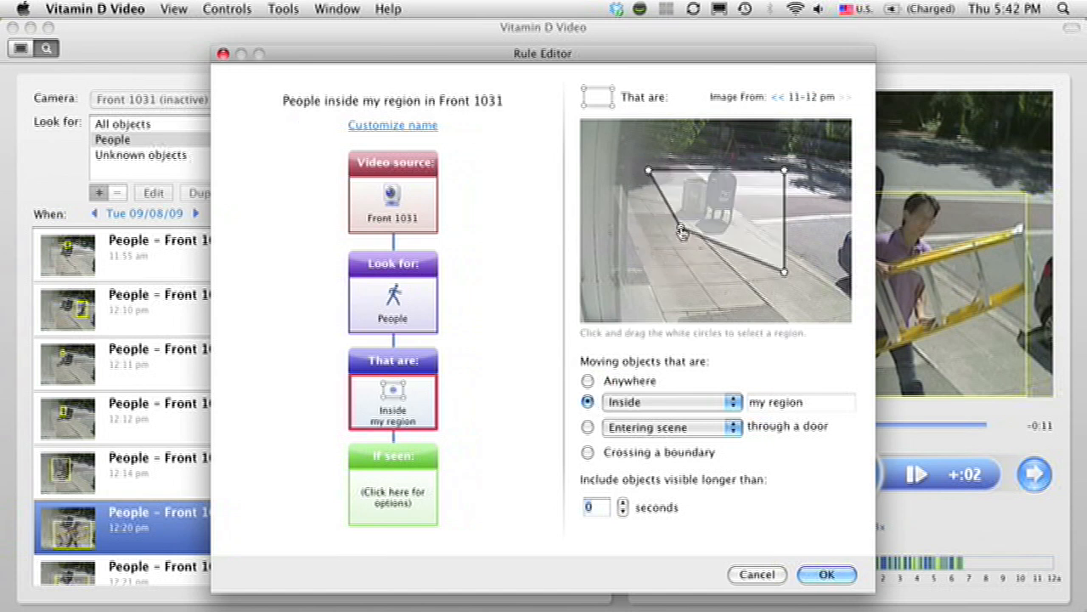
Step: Fit the region around the mailbox, require 6 seconds minimum, and save the rule
drag(783, 272, 763, 261)
text(6)
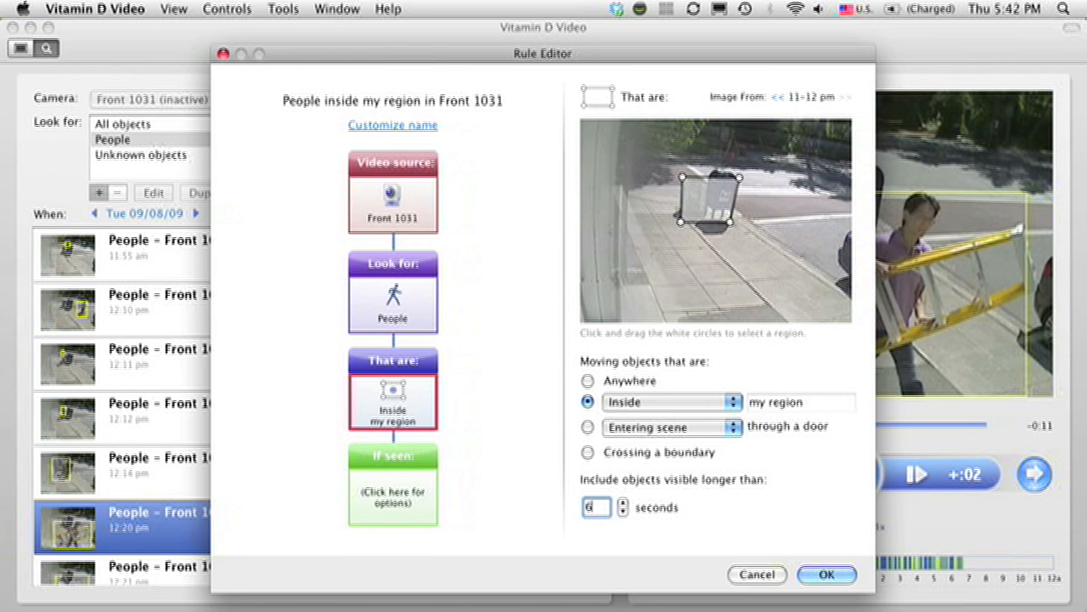
click(825, 574)
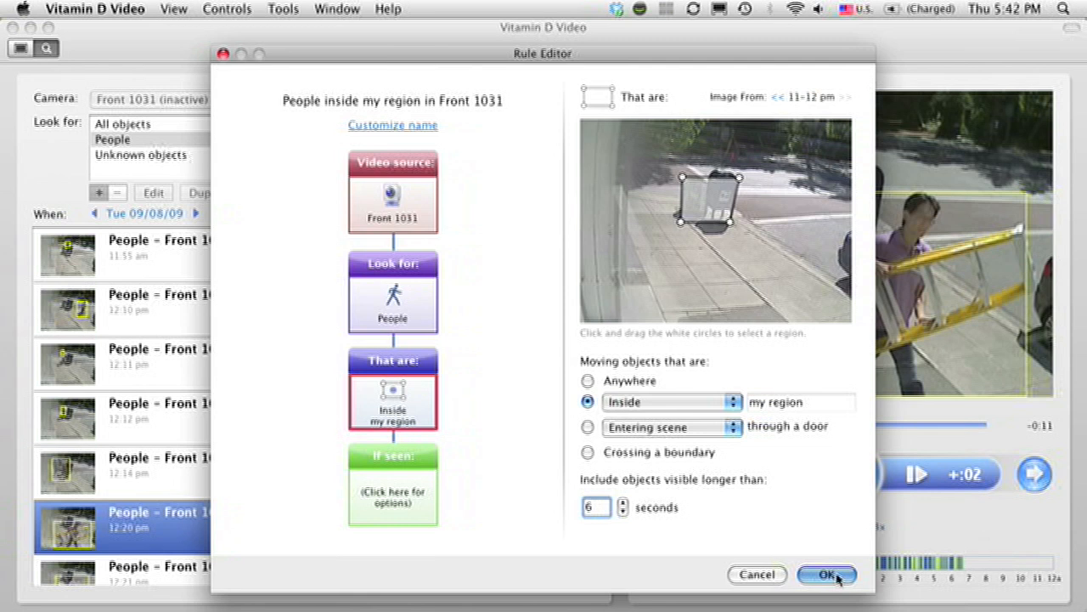
click(826, 574)
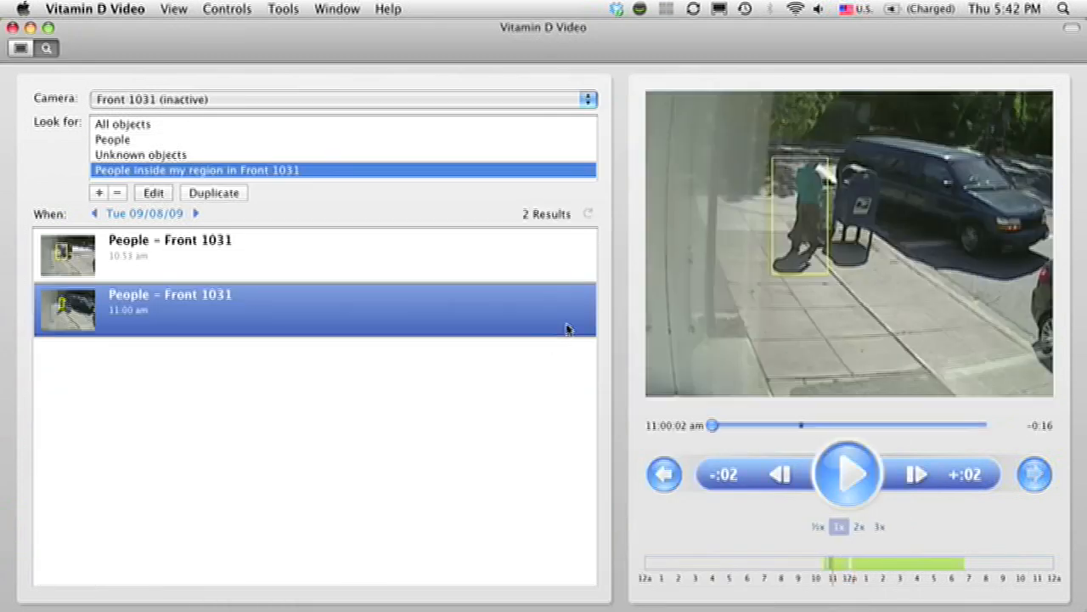
mouse_move(406, 265)
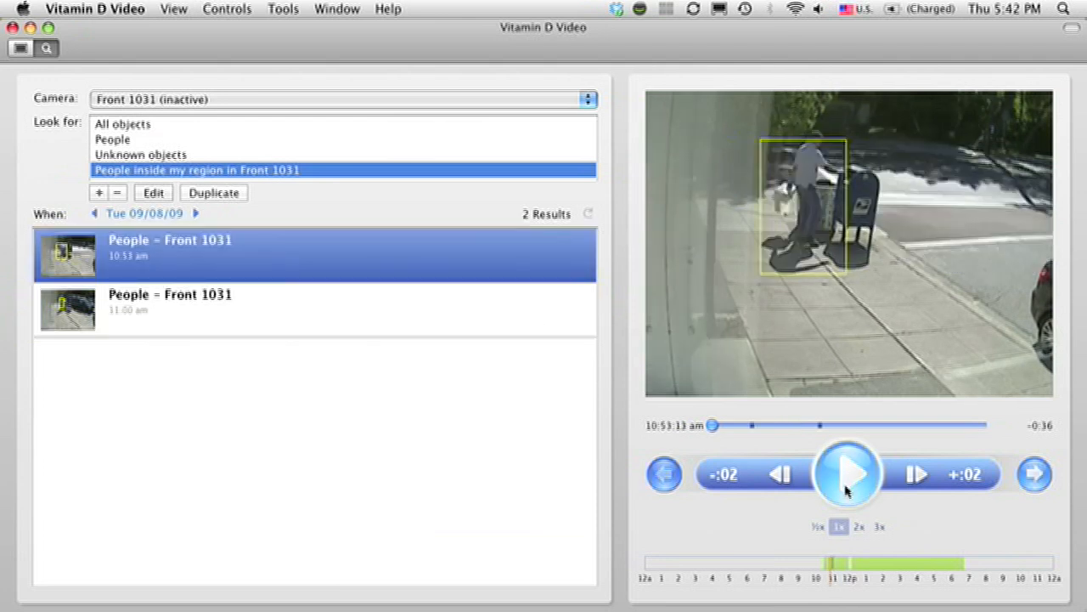
Step: Play the 10:53 am matching clip of the person at the mailbox, then reopen the rule
click(847, 473)
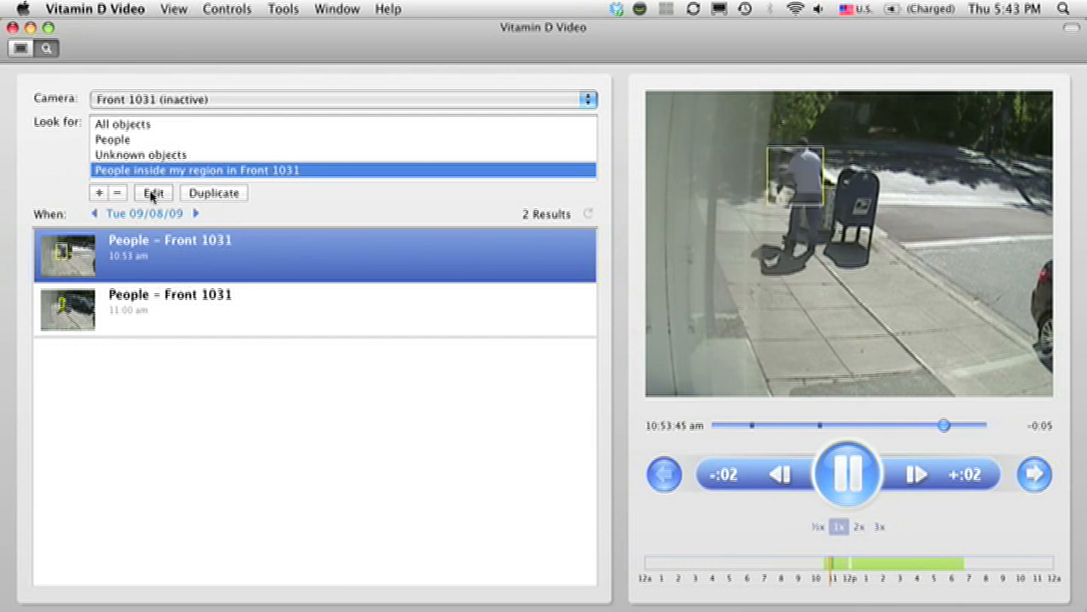
click(847, 474)
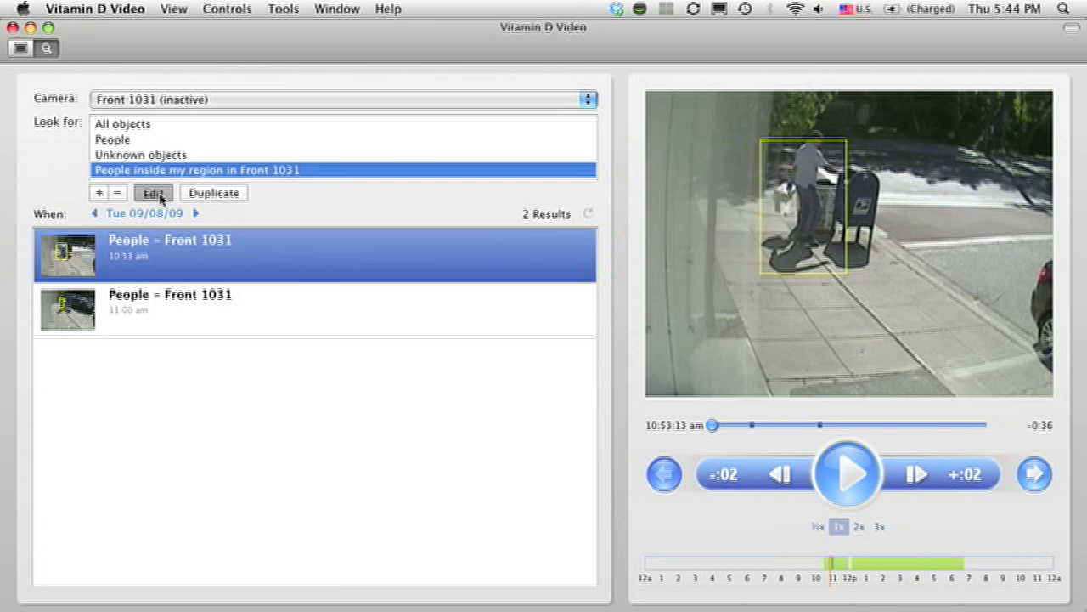
Step: Under the rule's If seen step, tick Send an email to for matches
click(152, 193)
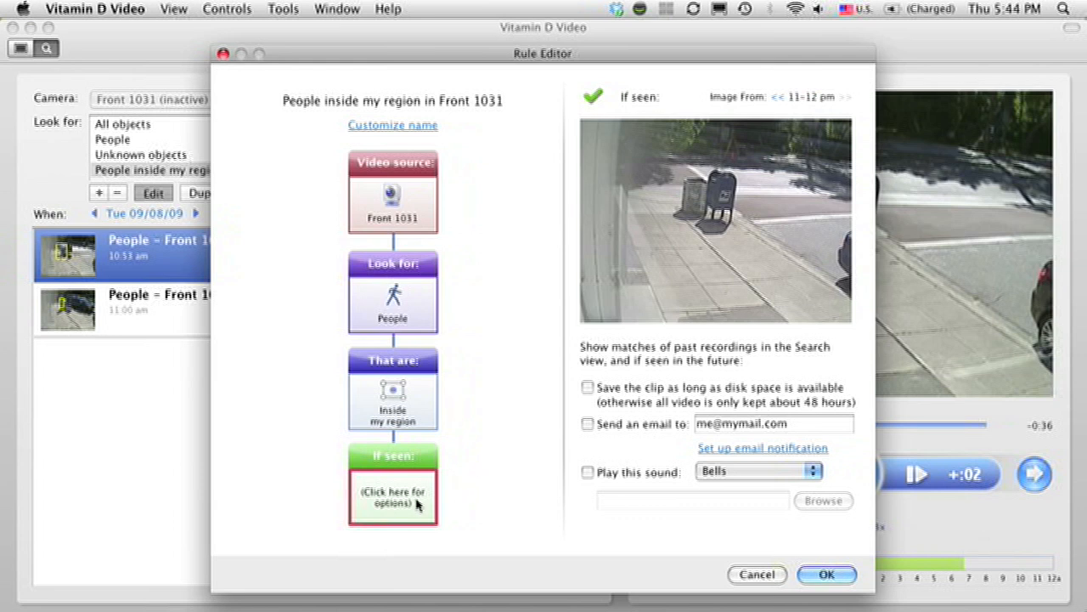
mouse_move(605, 427)
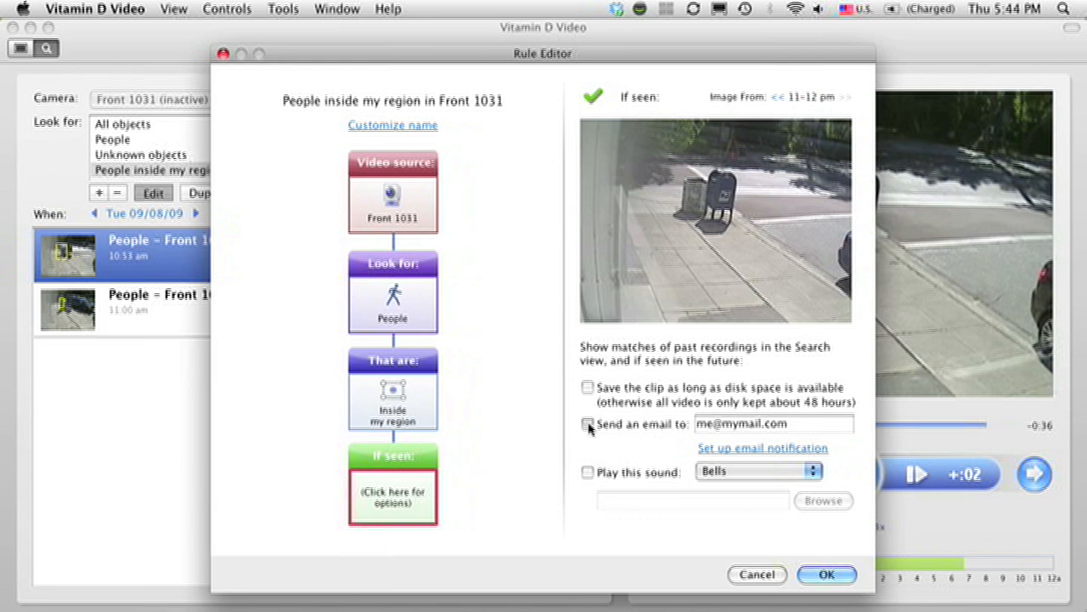
click(587, 423)
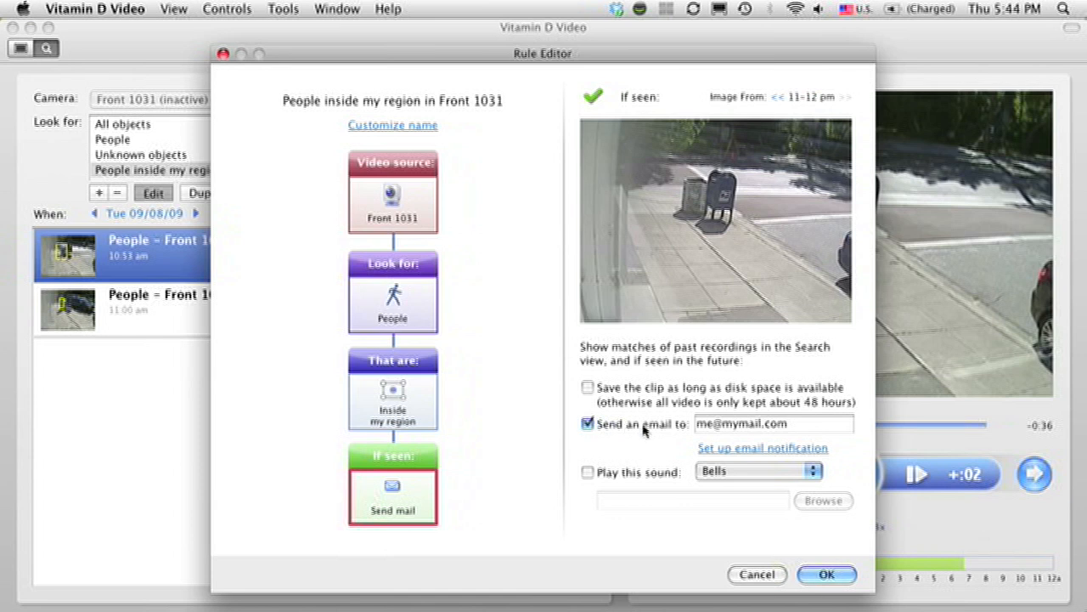